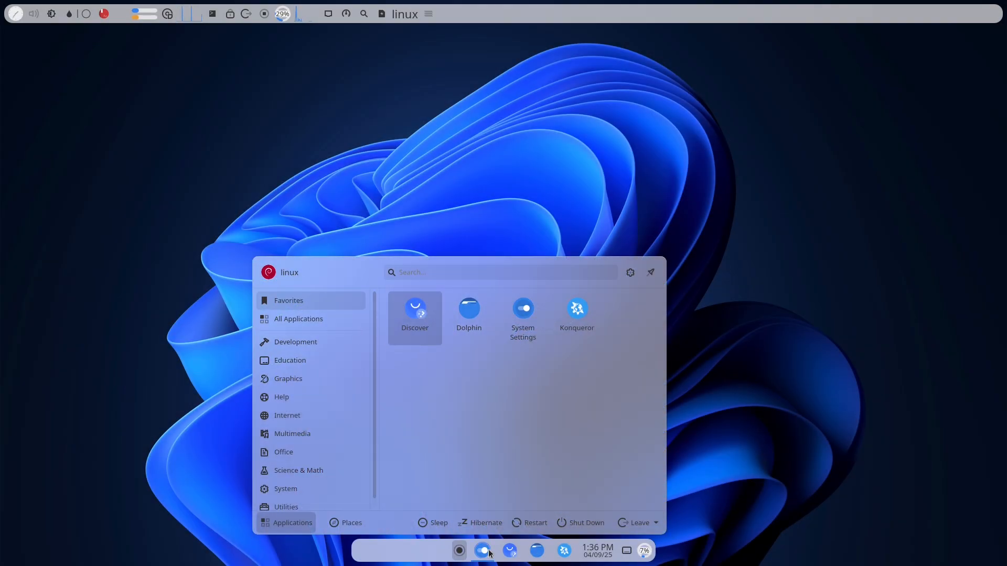
Step: View About this System in System Settings (Debian GNU/Linux 13, Plasma 6.3.6), then close it
left_click(522, 308)
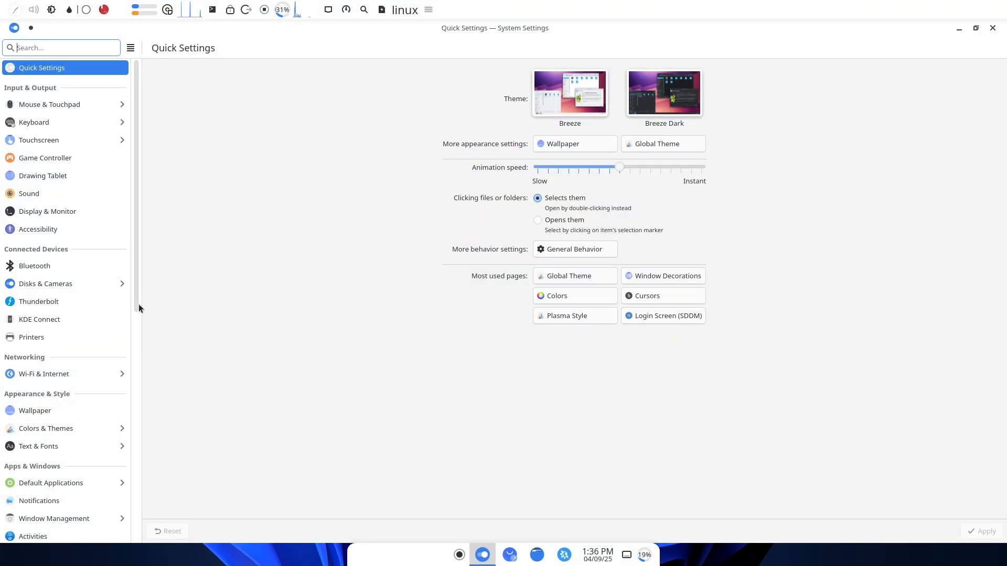
scroll("down", 3)
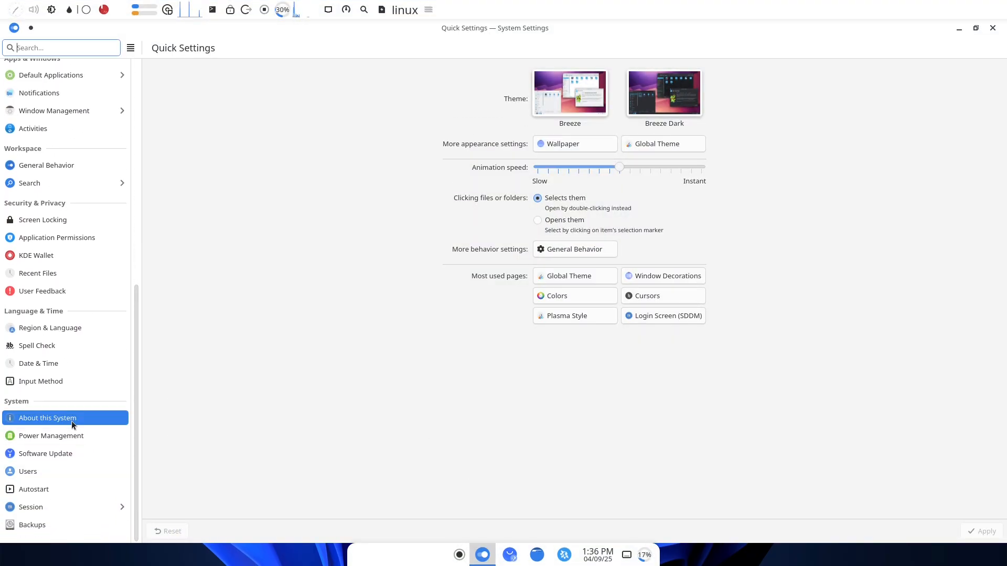
left_click(47, 419)
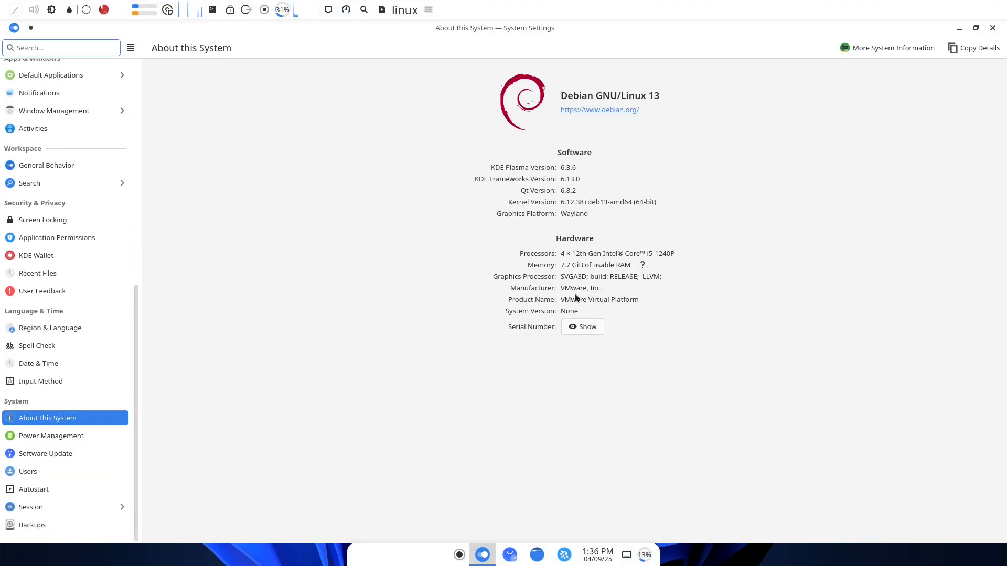
mouse_move(827, 130)
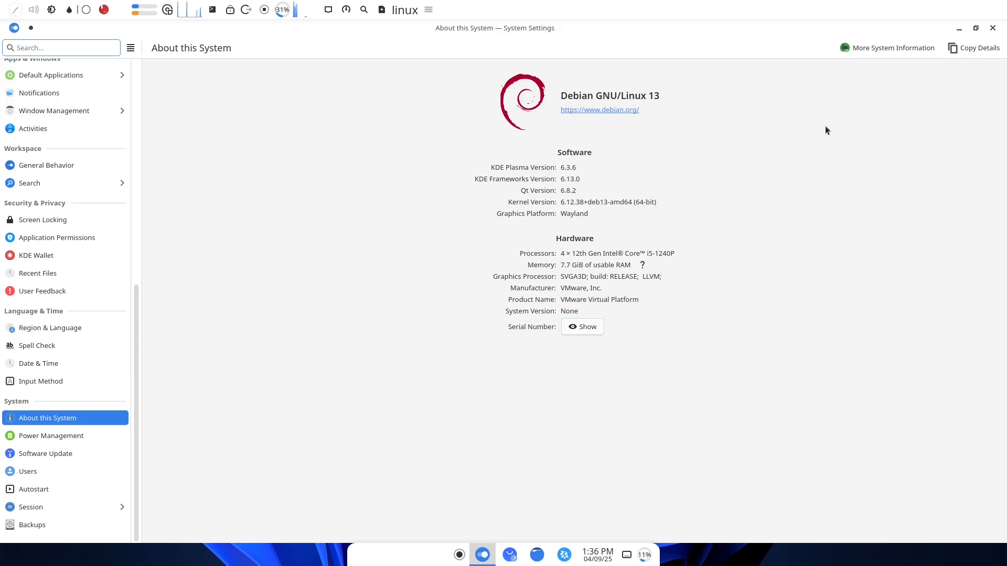
left_click(992, 27)
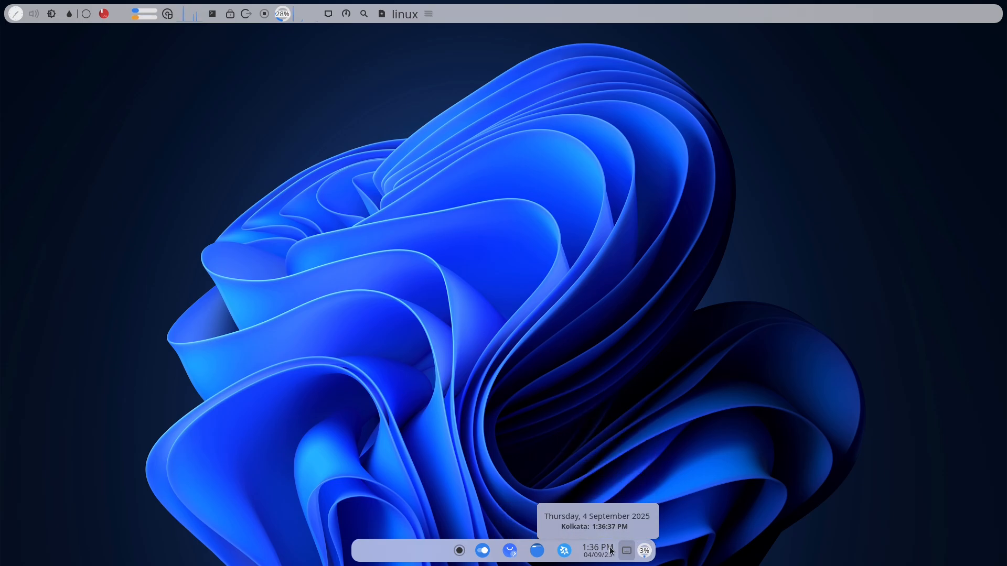
left_click(597, 551)
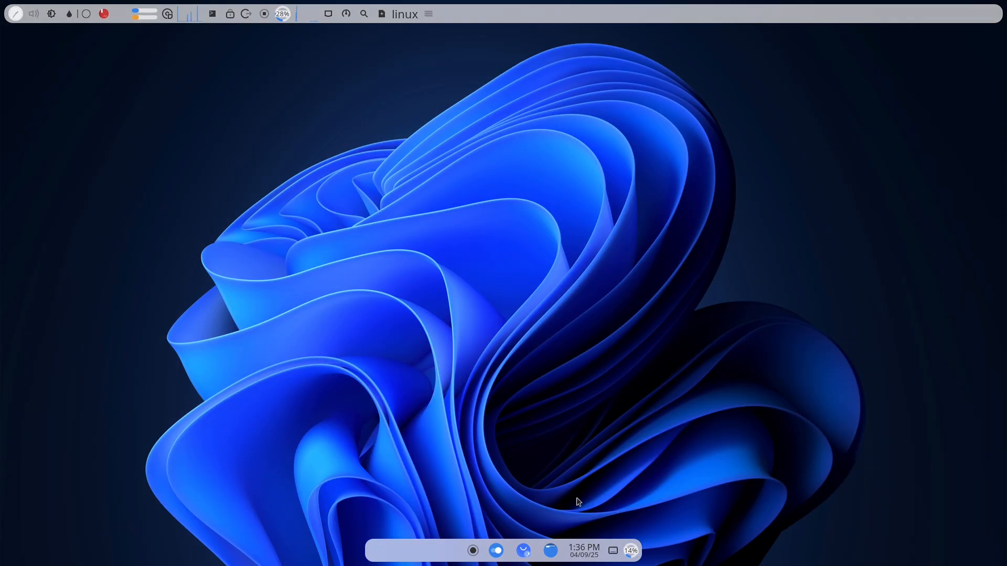
left_click(473, 551)
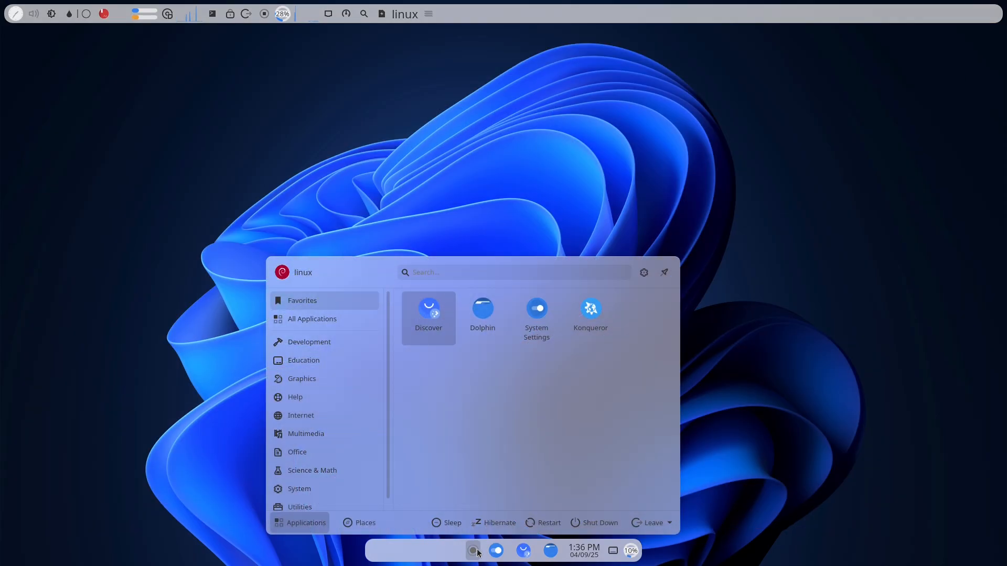
left_click(312, 319)
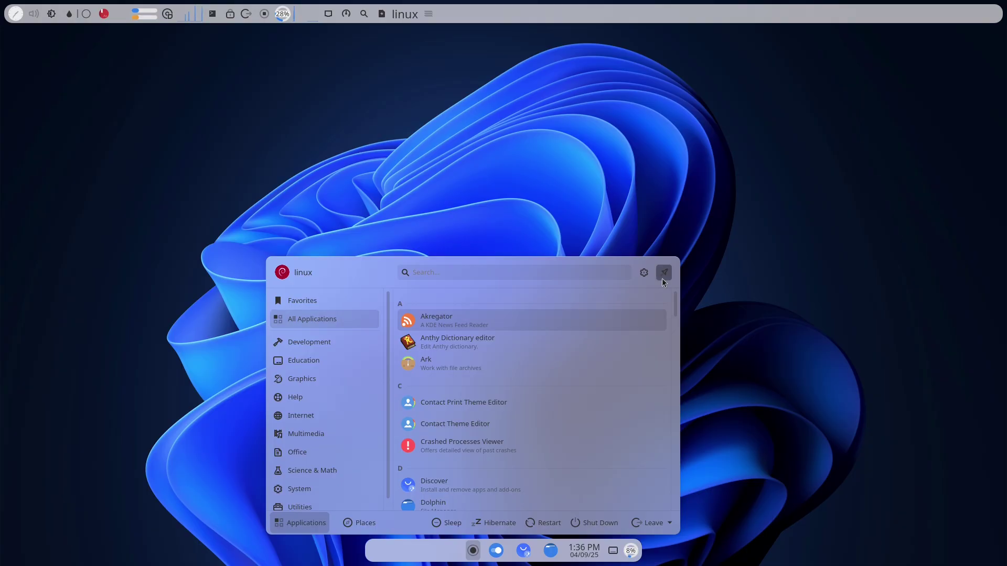
scroll("down", 3)
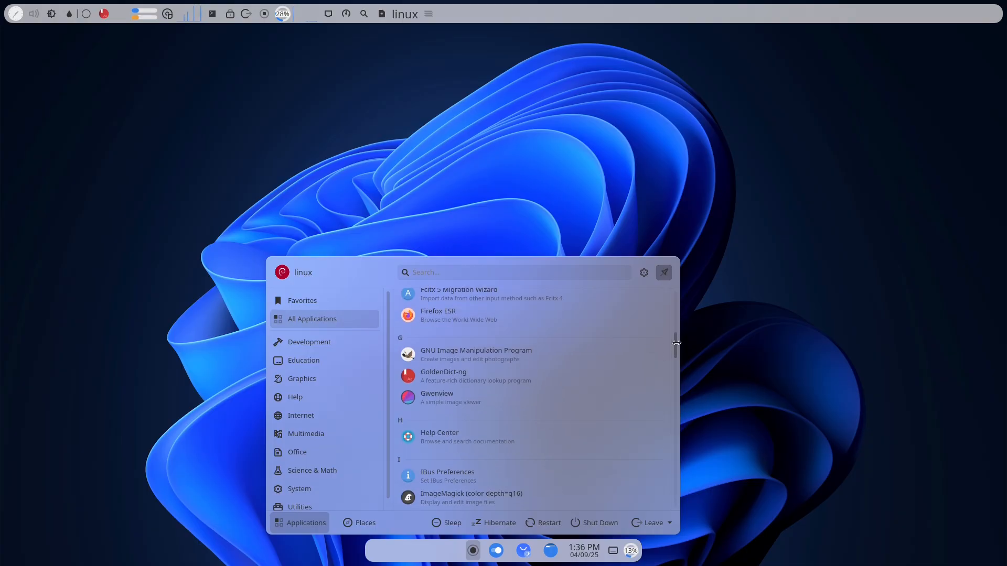
scroll("down", 3)
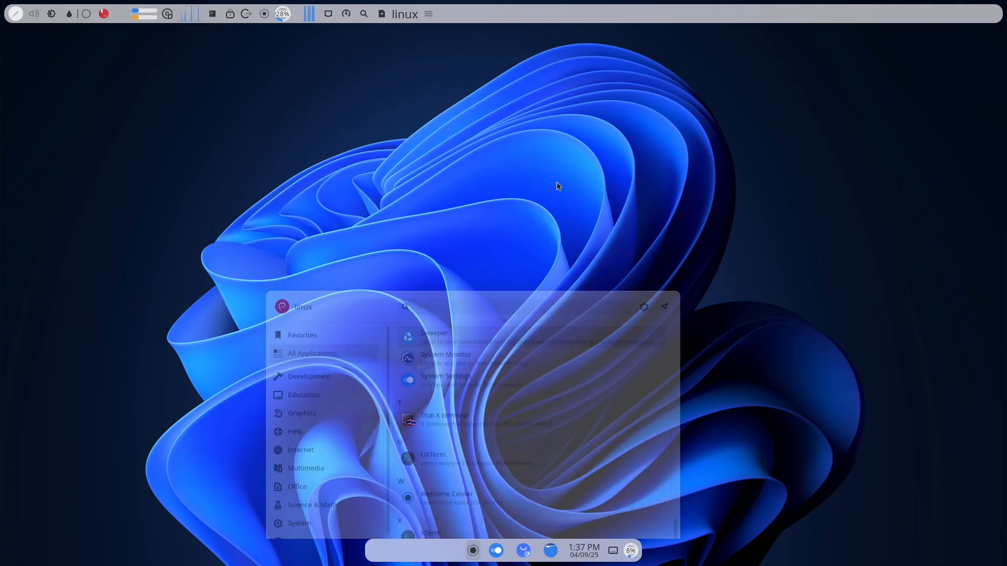
left_click(14, 13)
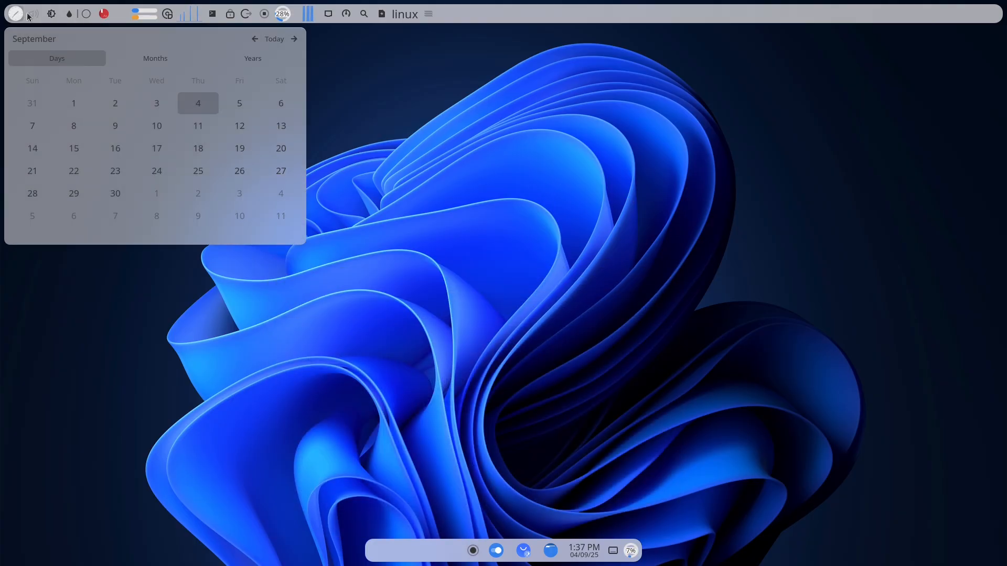
left_click(32, 13)
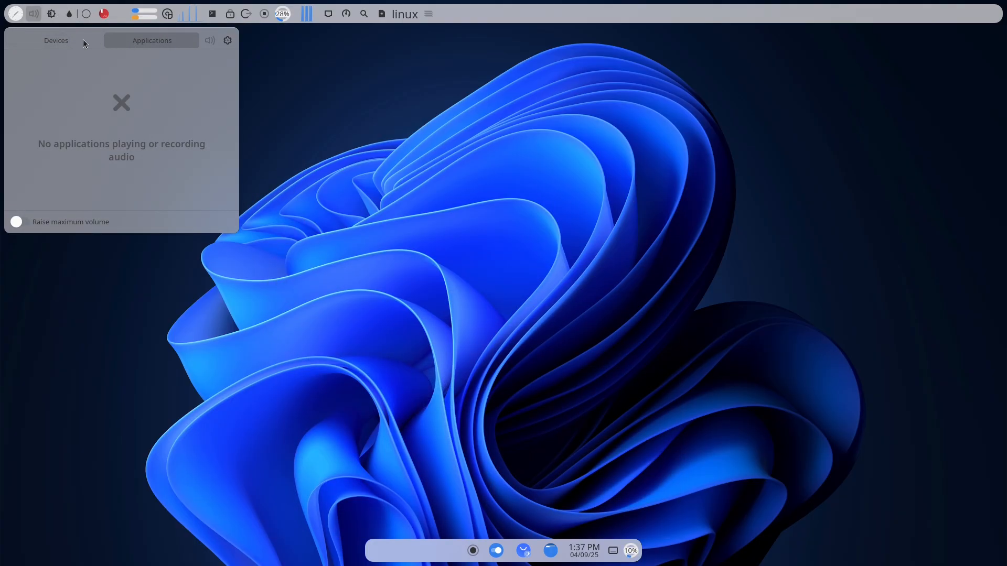
left_click(51, 14)
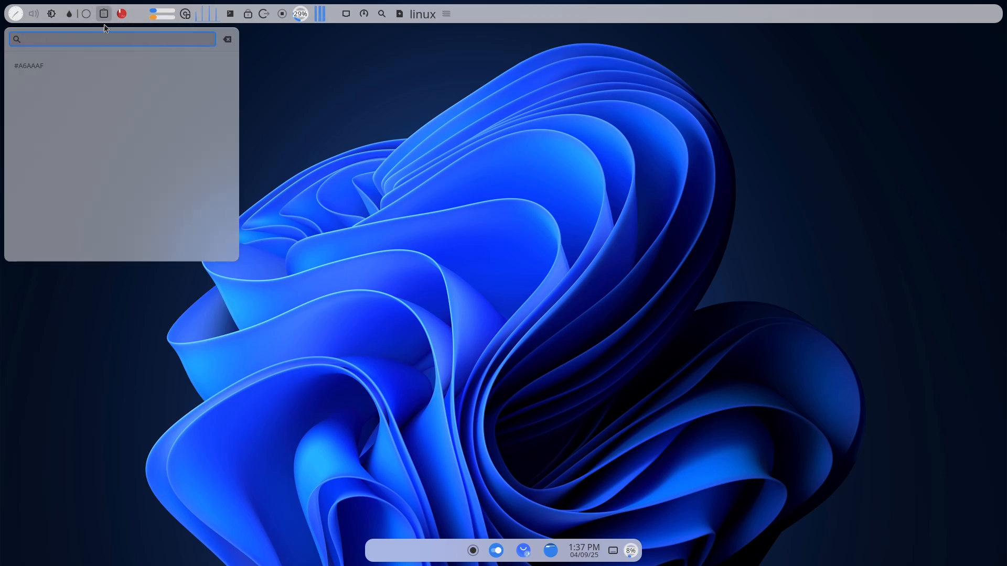
type("h")
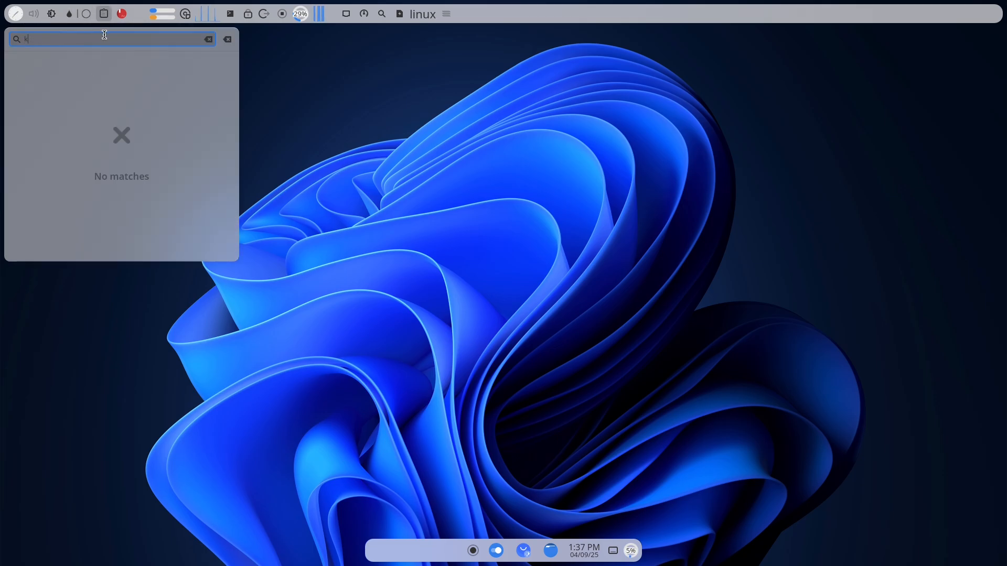
type("on")
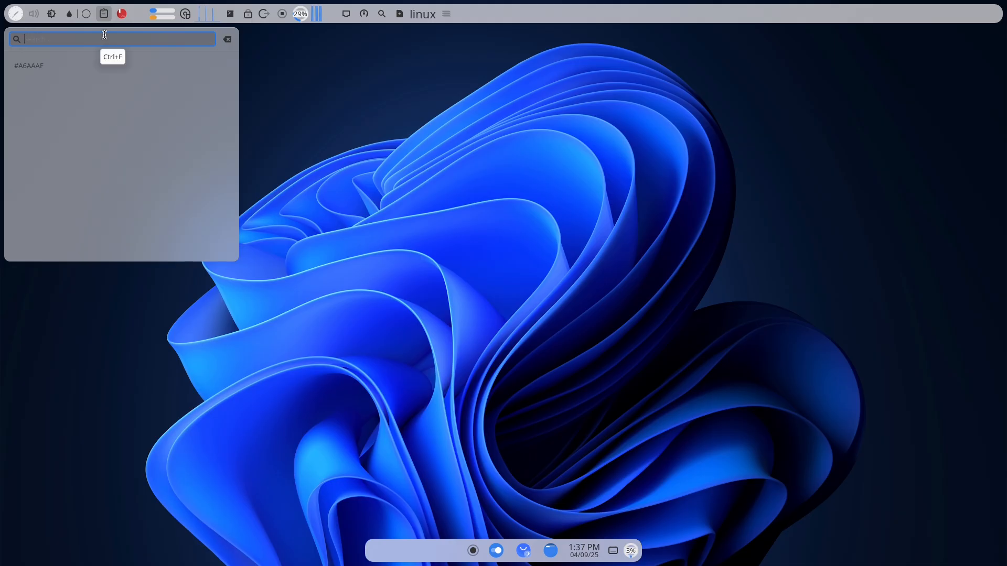
type("brow")
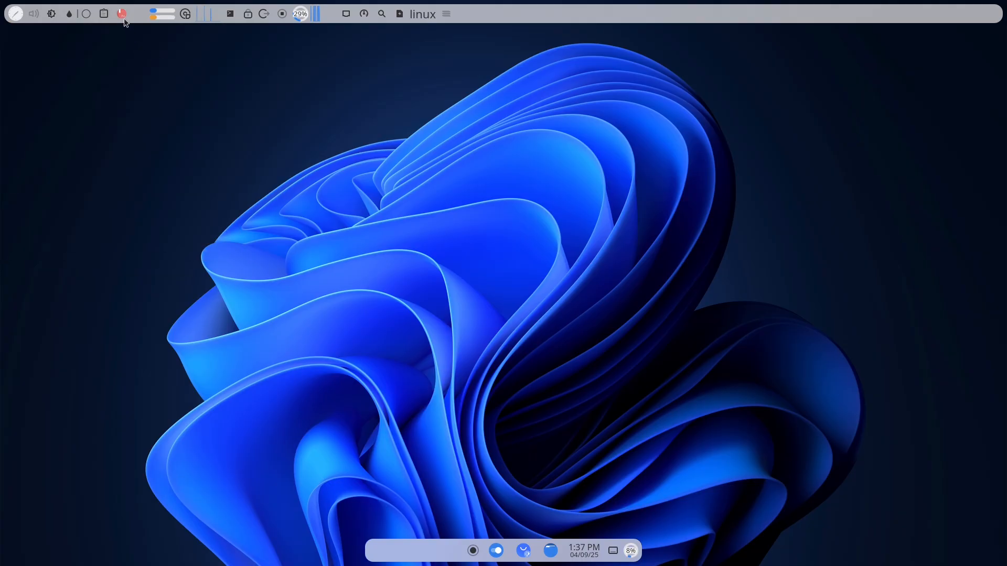
Step: Look up food, disbelief and swag in the dictionary applet, selecting part of the Food definition
left_click(121, 14)
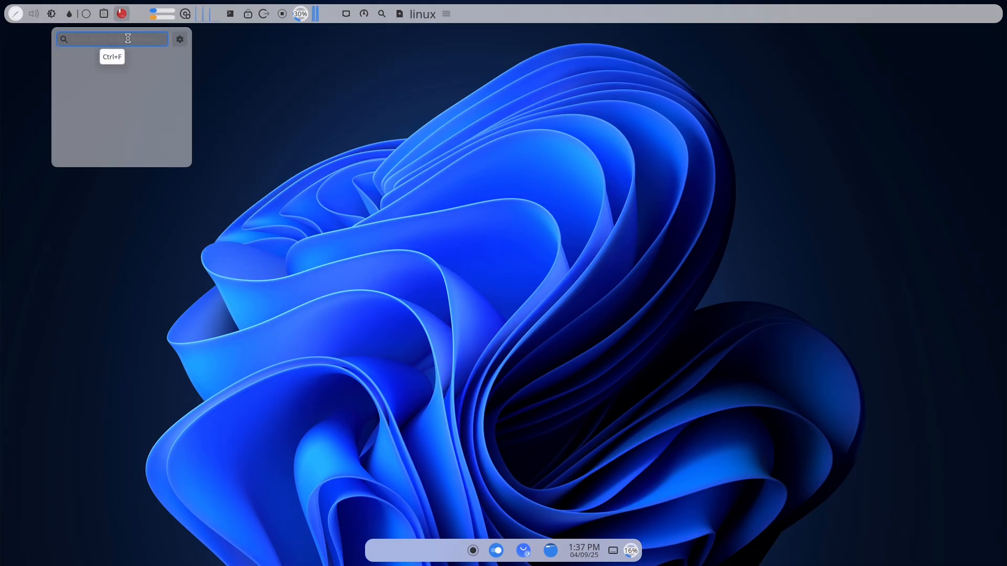
type("food")
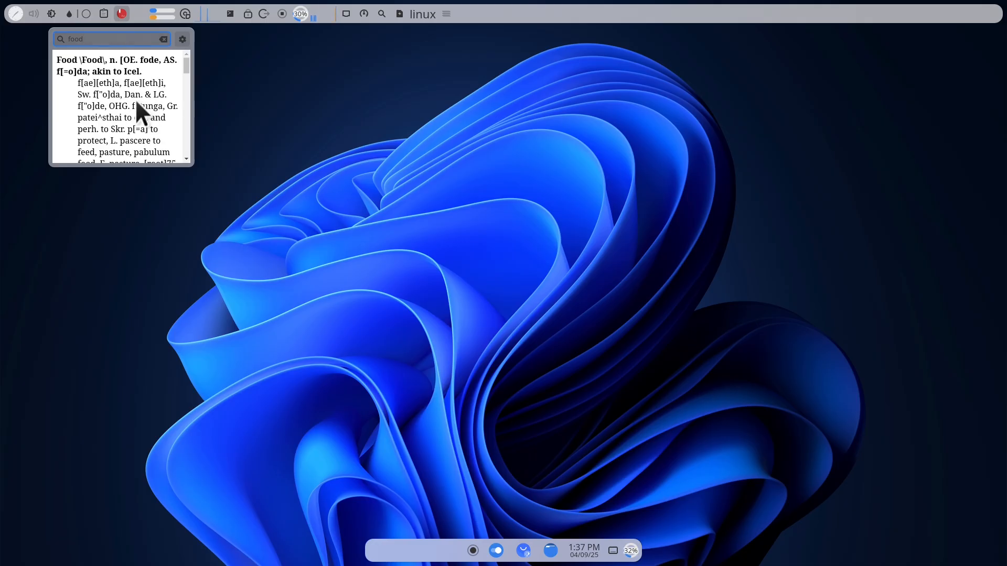
left_click_drag(58, 71, 163, 118)
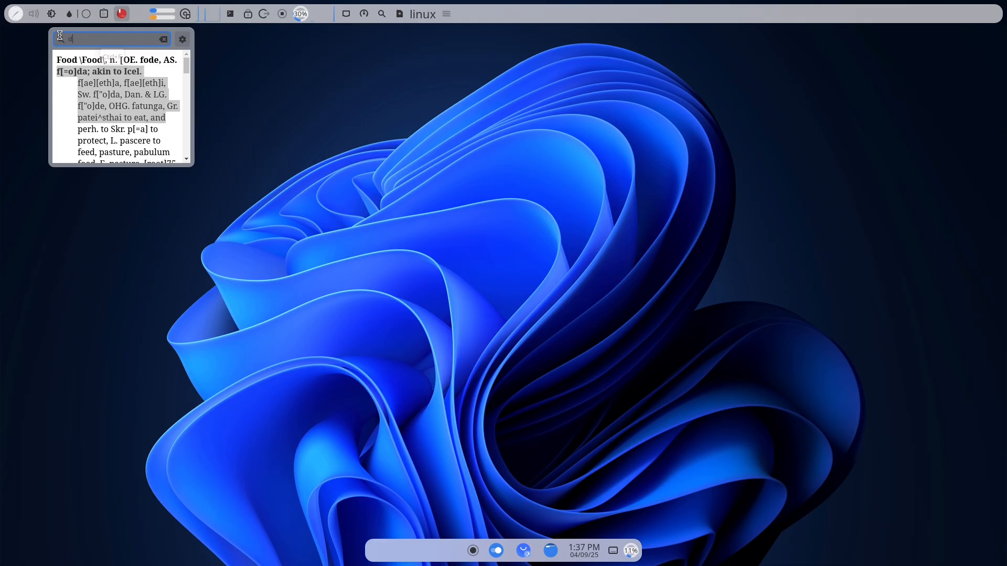
type("disbelief")
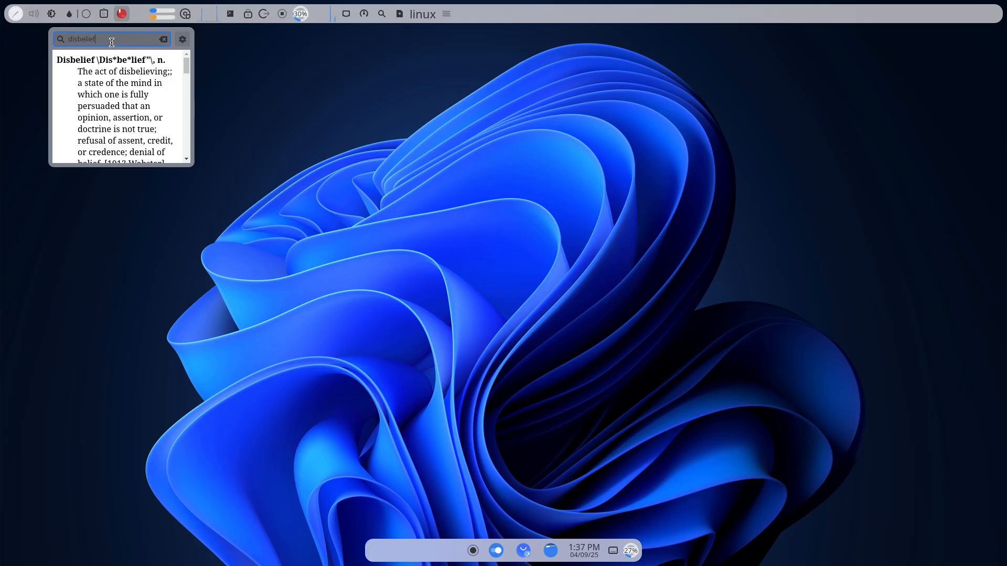
type("swag")
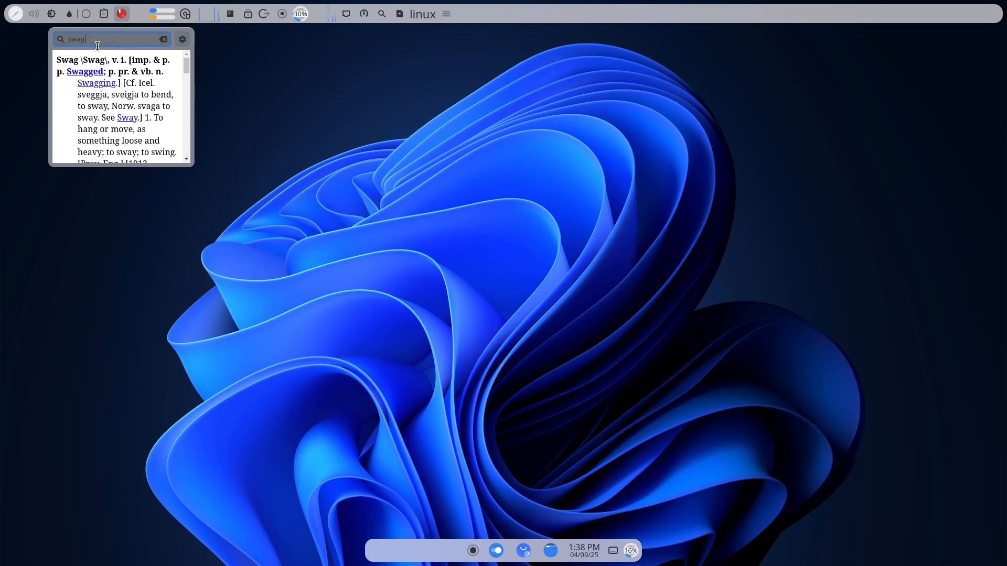
type("hu")
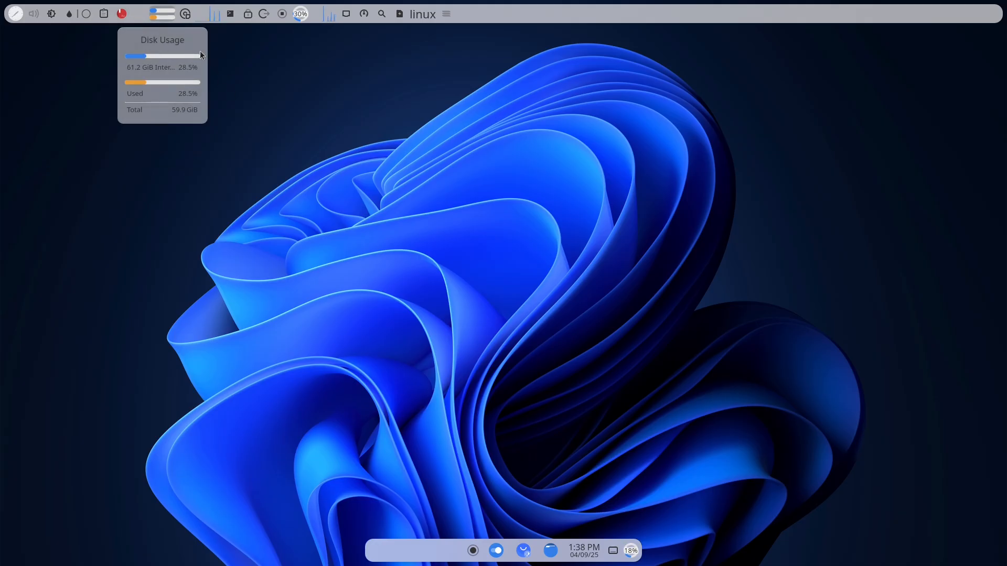
left_click(185, 14)
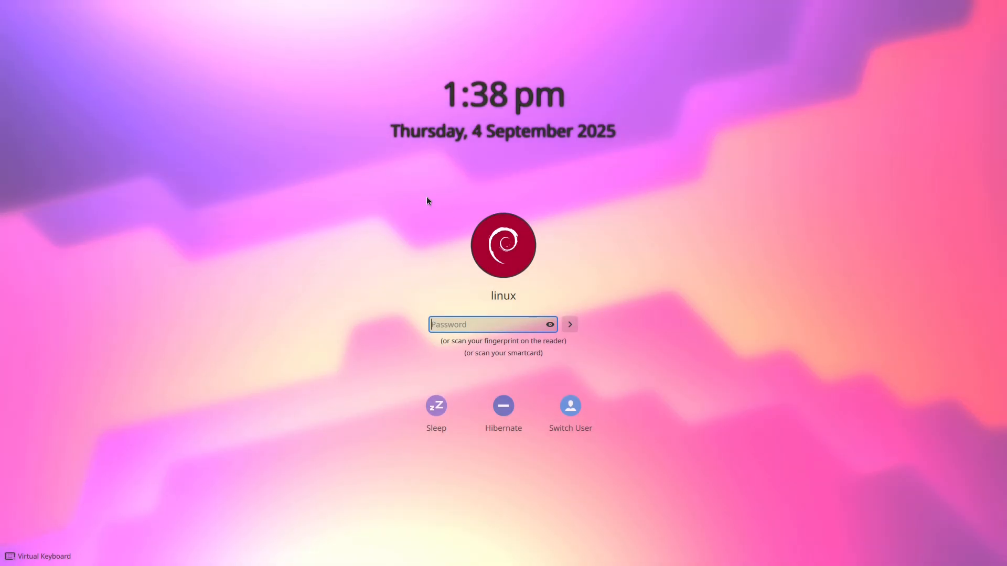
mouse_move(489, 324)
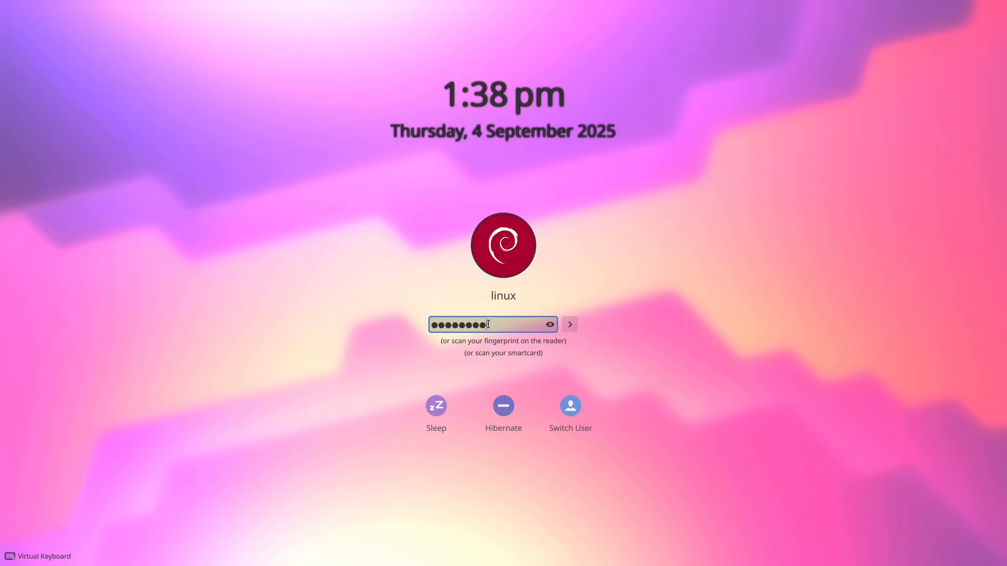
left_click(569, 325)
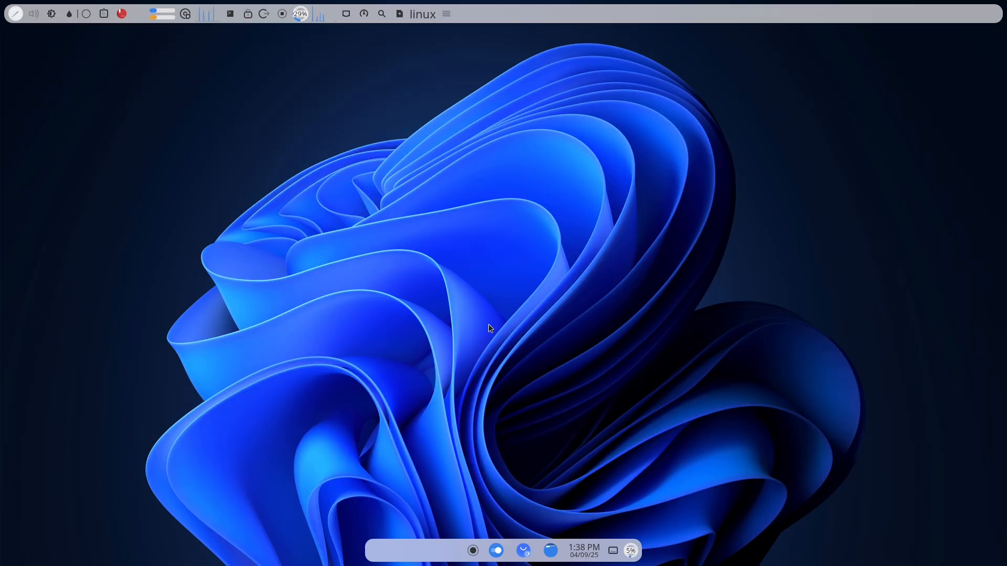
left_click(346, 14)
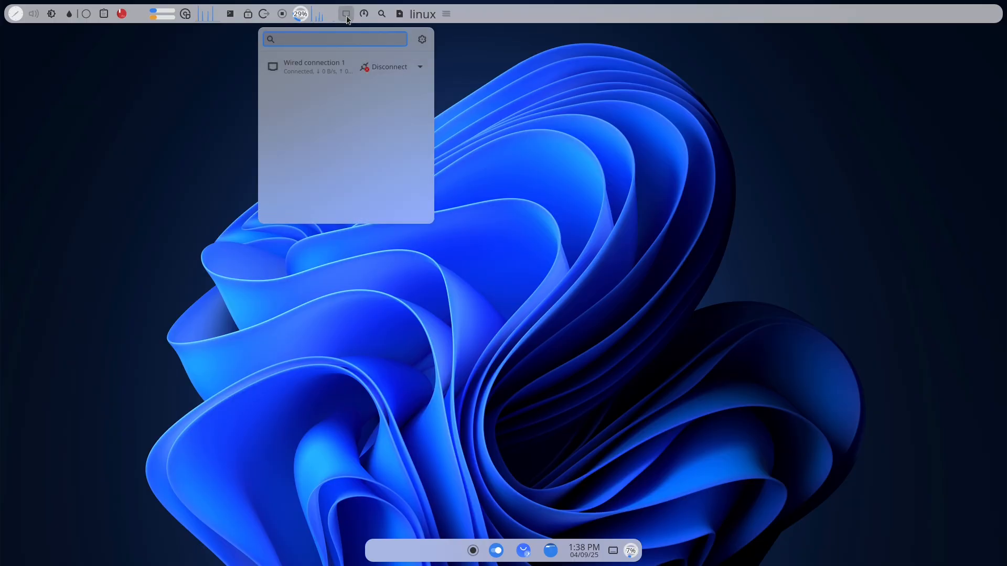
left_click(363, 14)
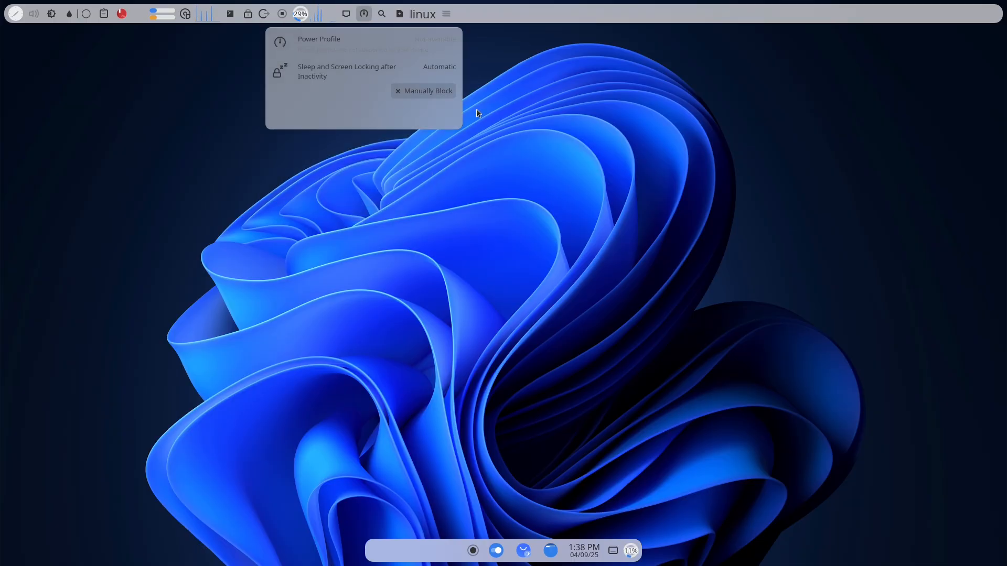
left_click(381, 13)
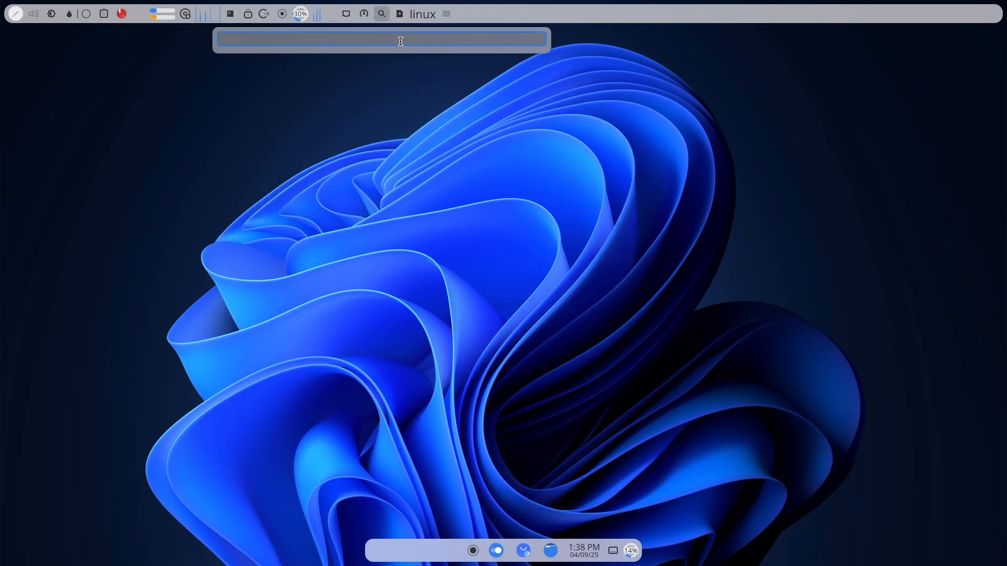
type("brow")
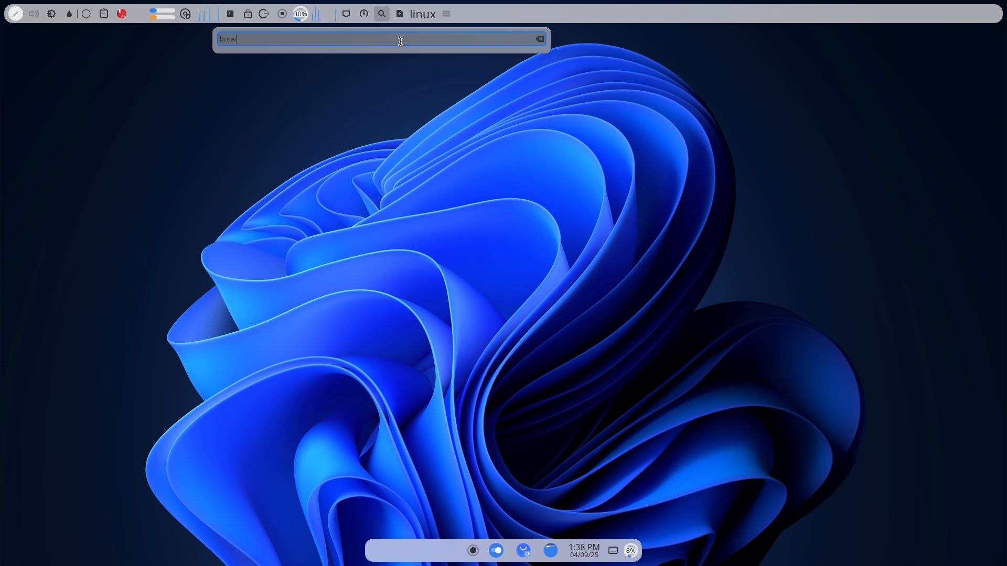
type("ser")
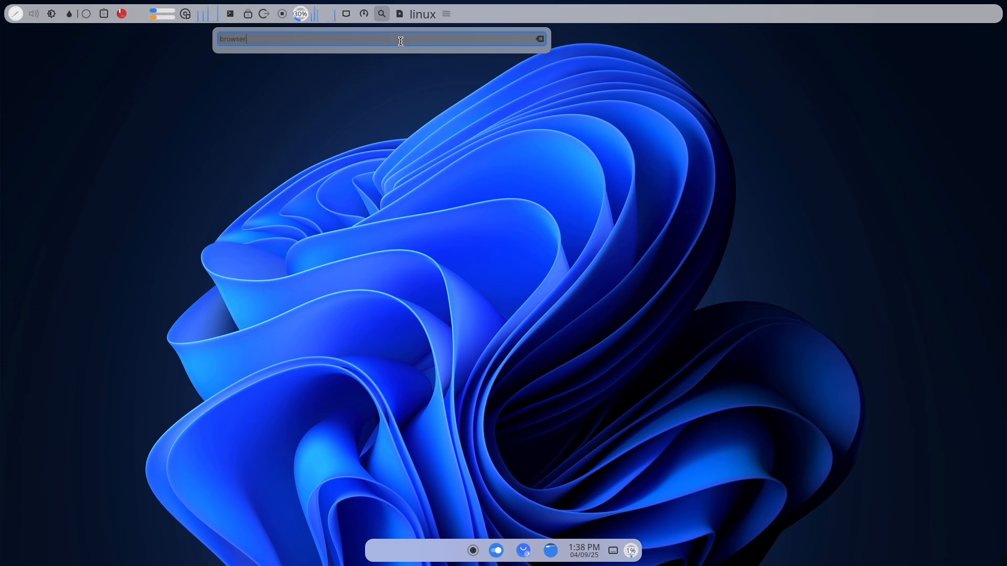
type("file")
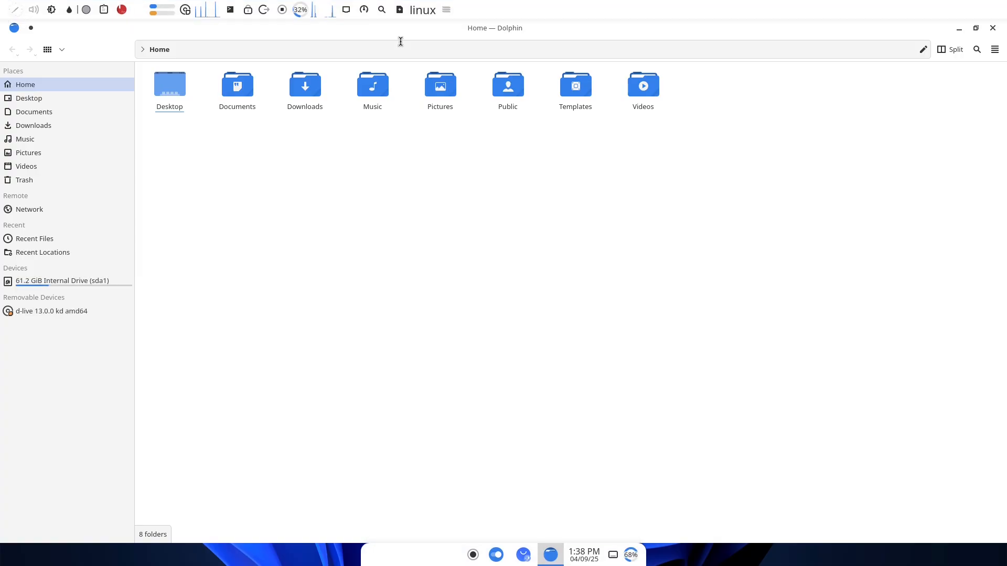
left_click(993, 27)
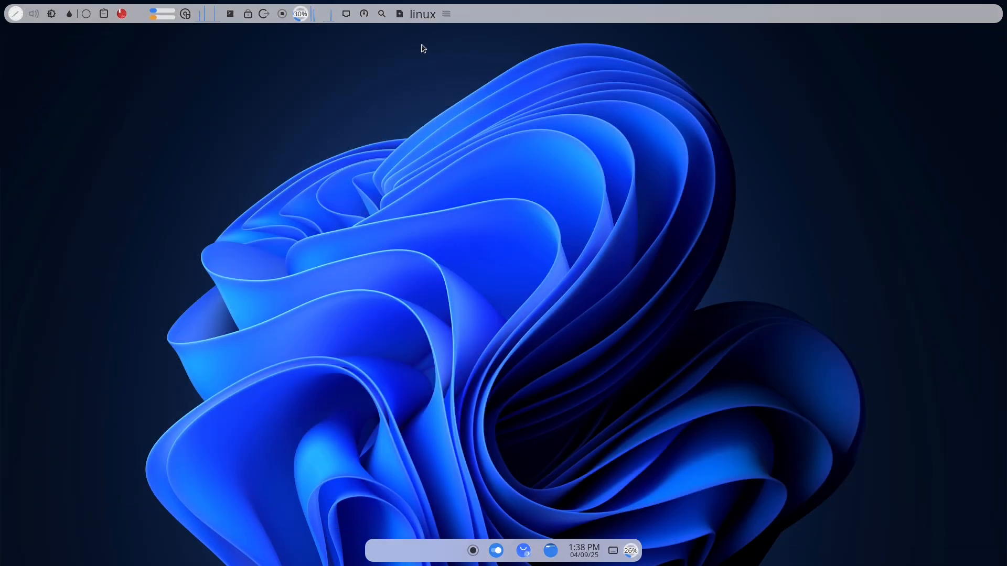
mouse_move(400, 14)
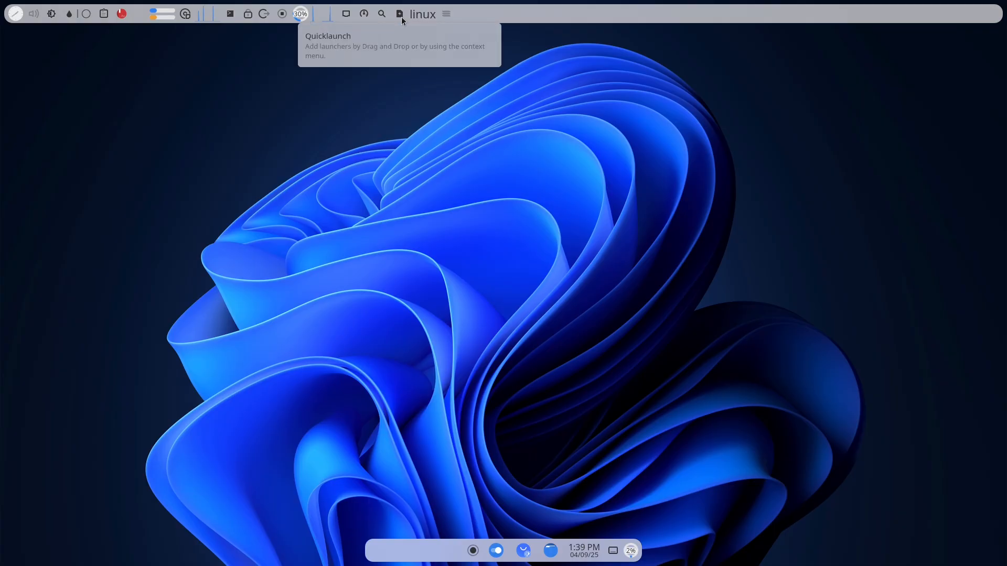
left_click(422, 13)
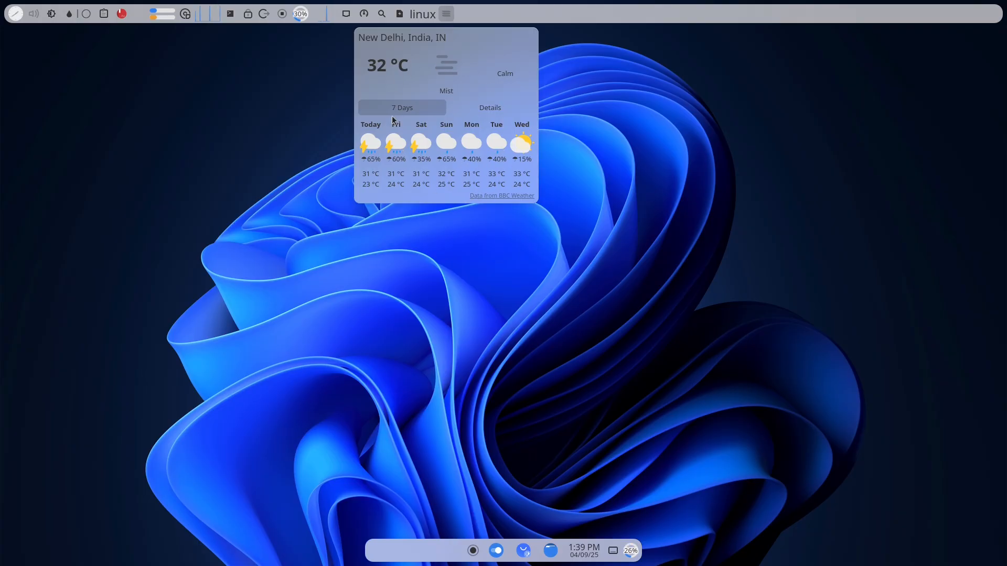
left_click(519, 268)
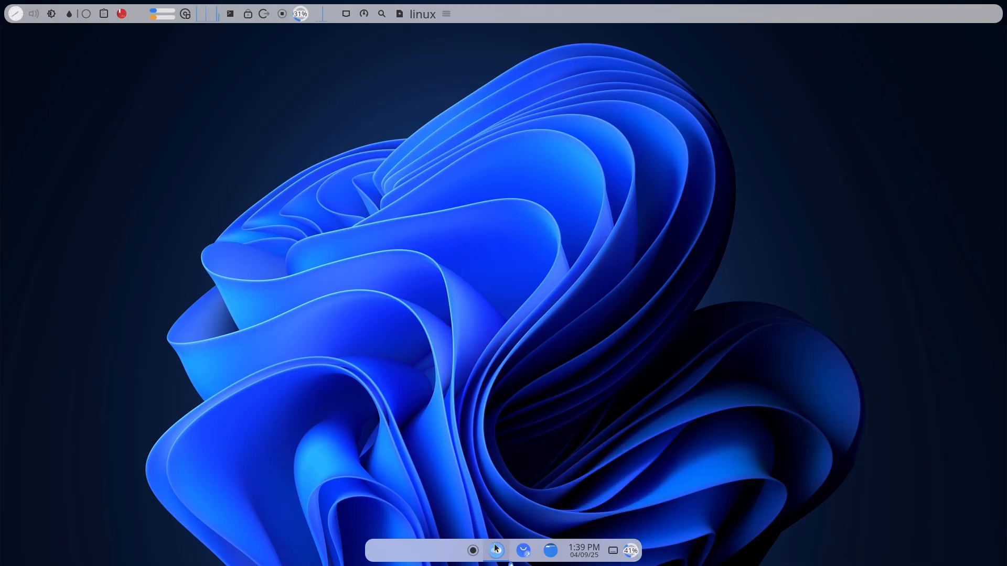
Step: Apply the Win11OS-dark global theme including its desktop and window layout
left_click(497, 551)
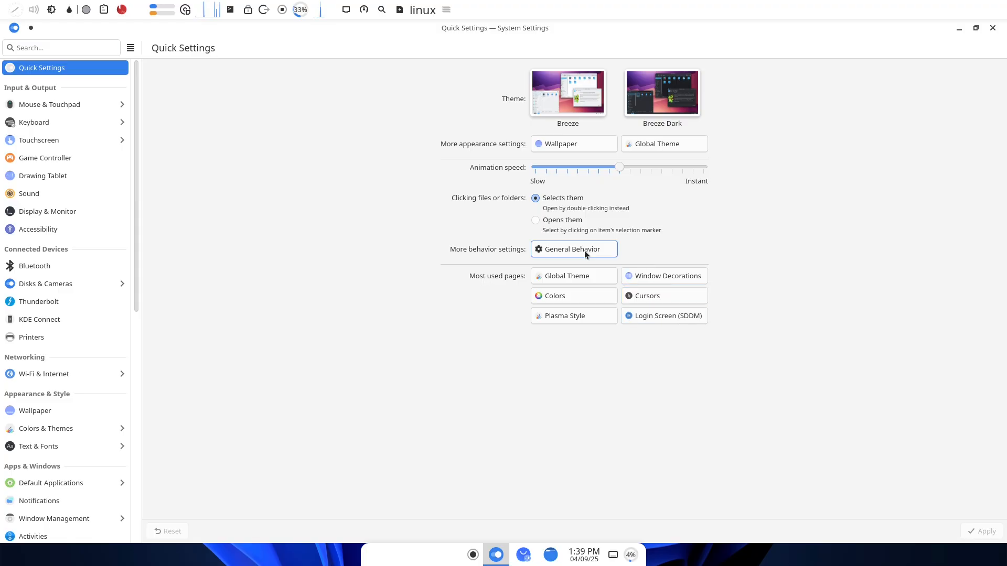
left_click(572, 250)
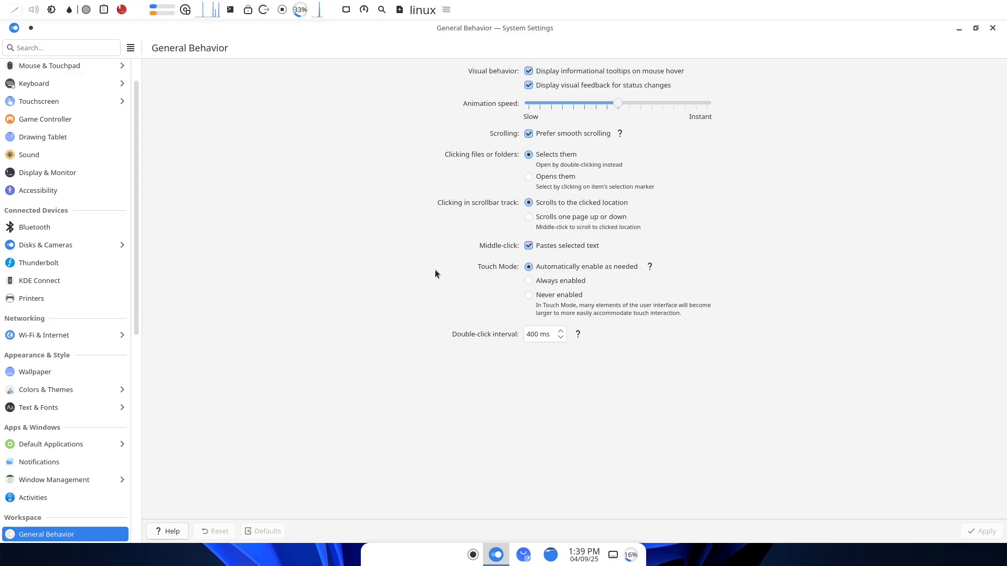
left_click(45, 391)
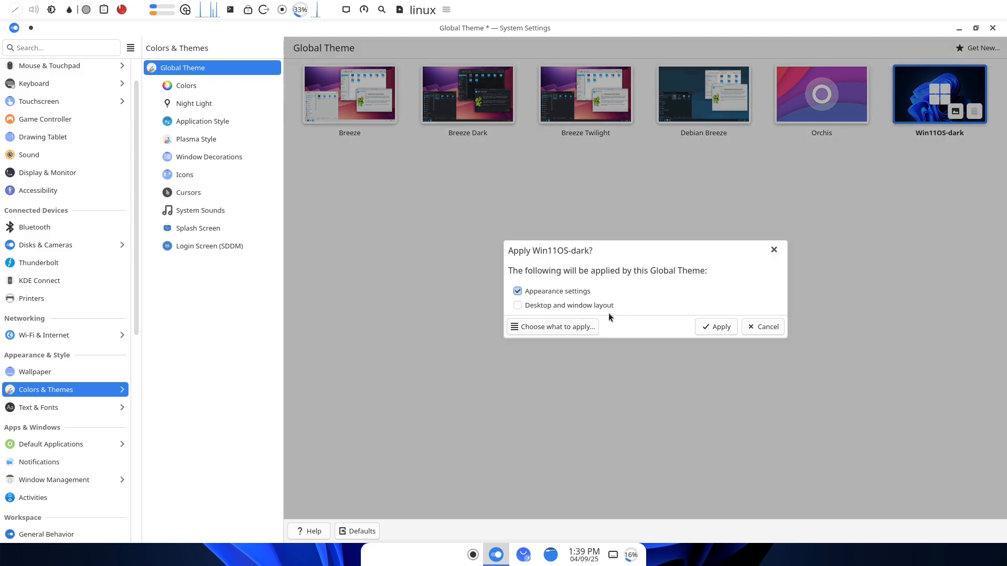
left_click(517, 305)
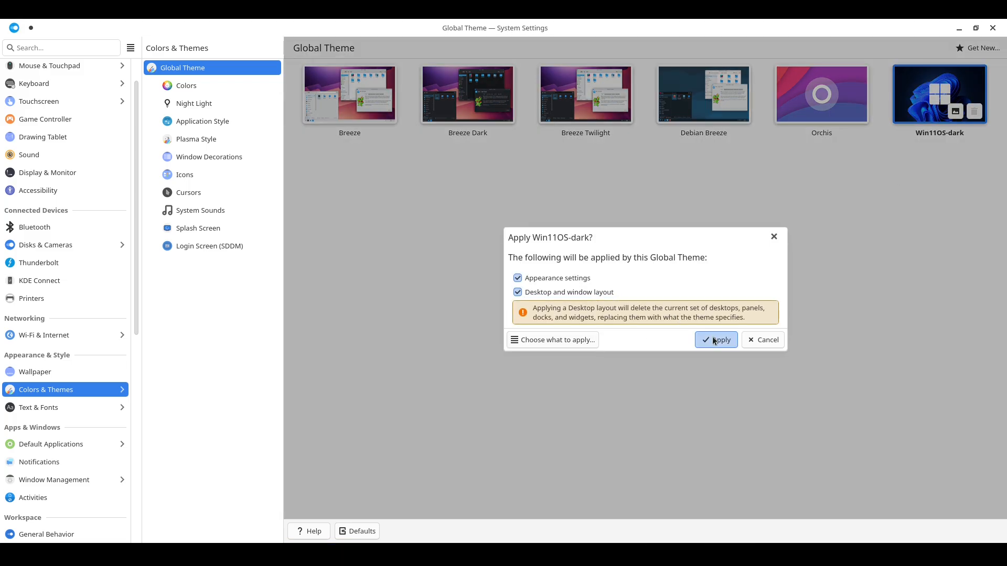
left_click(716, 340)
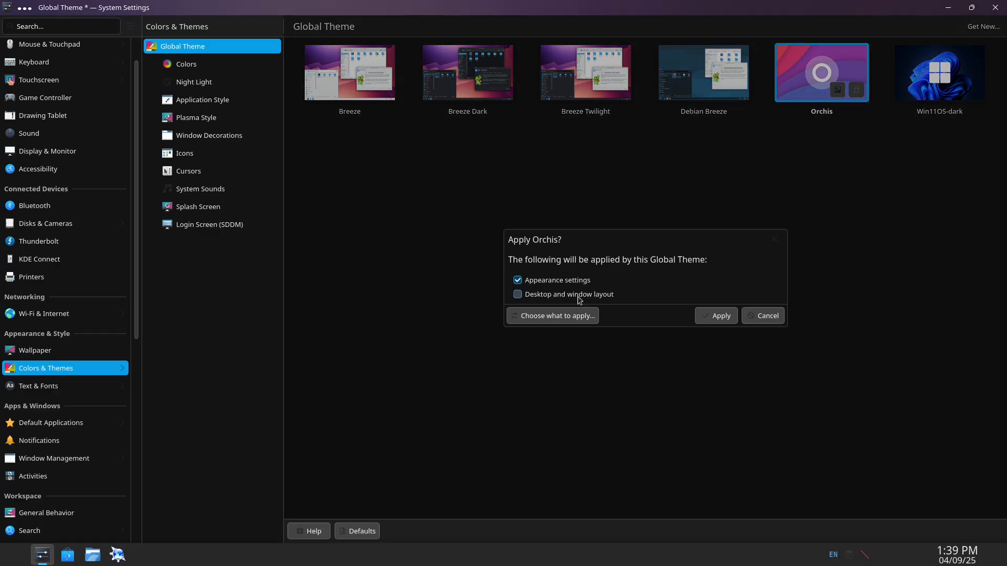
Step: Apply the Orchis global theme instead and go to the Wallpaper settings
left_click(721, 315)
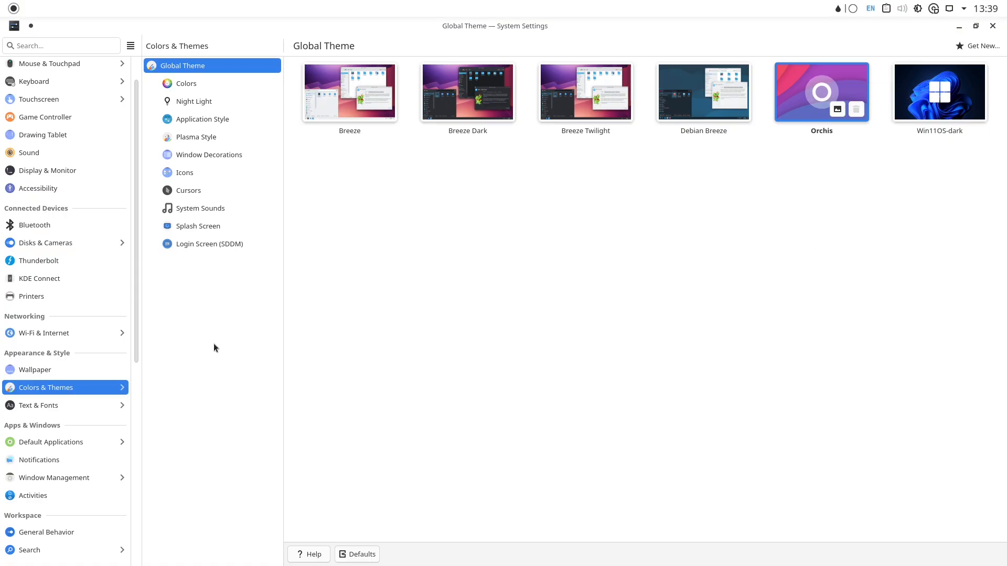
left_click(36, 369)
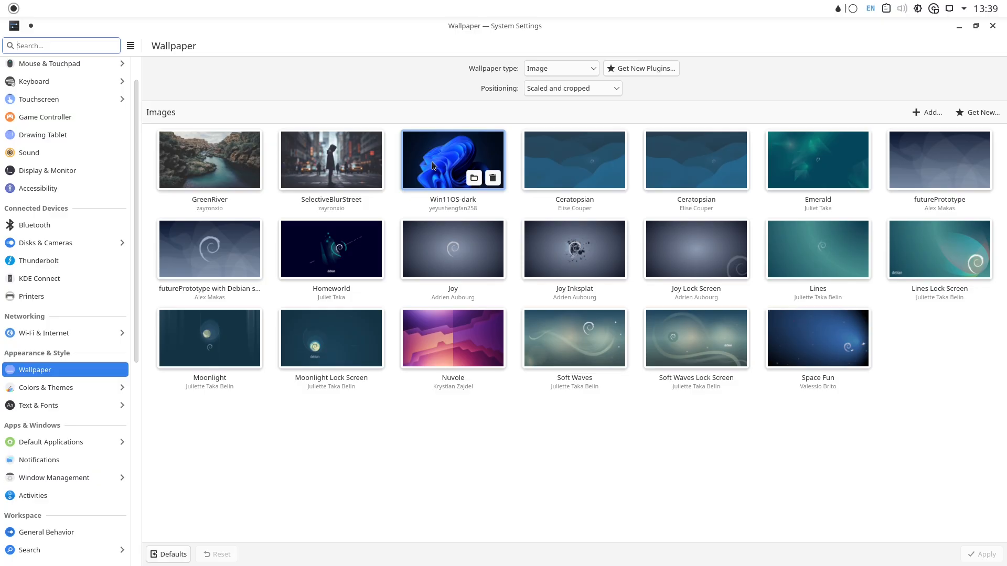
Step: Set the Win11OS-dark image as the desktop wallpaper, then pick a colour from the screen
left_click(453, 160)
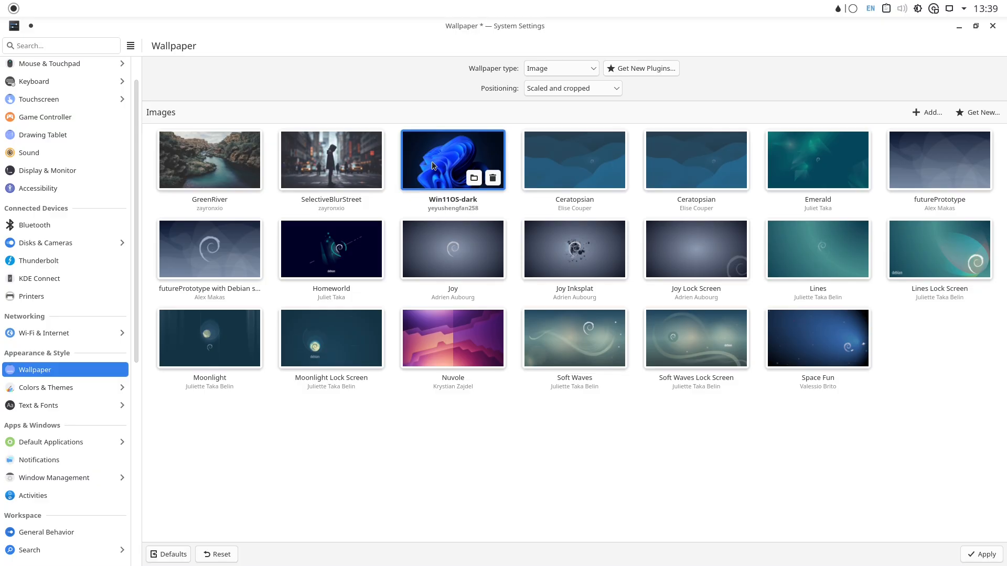
mouse_move(914, 528)
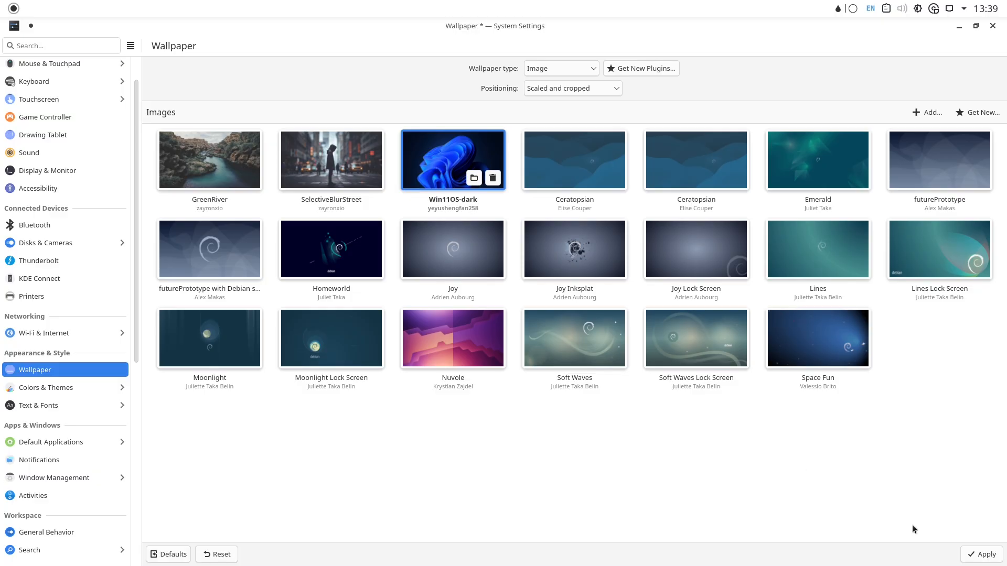
left_click(981, 554)
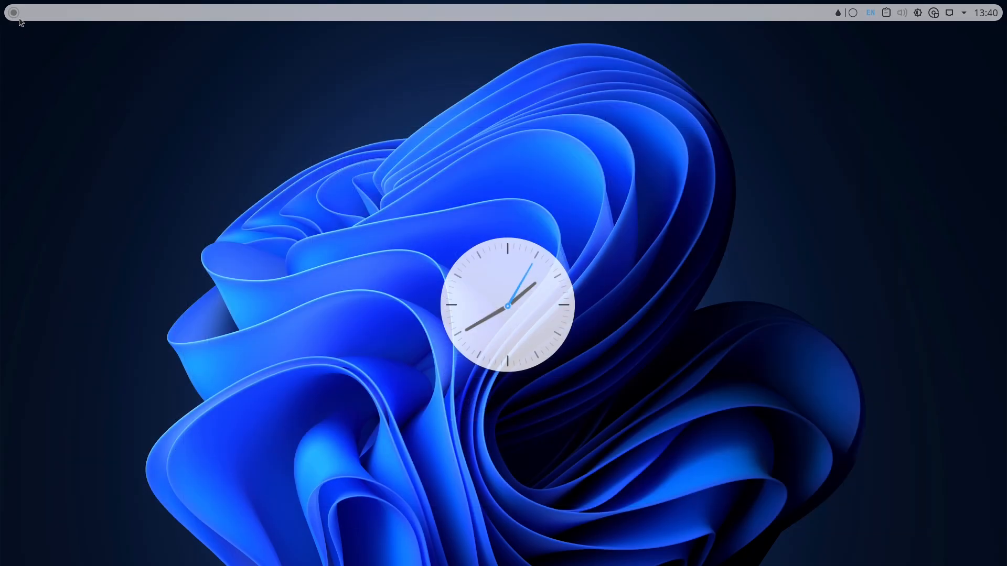
left_click(12, 13)
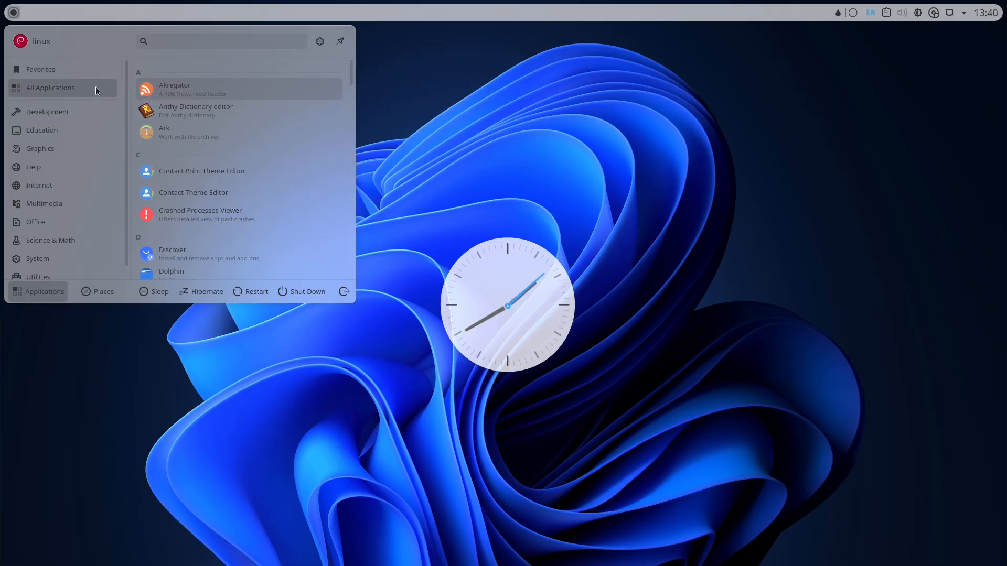
left_click(837, 13)
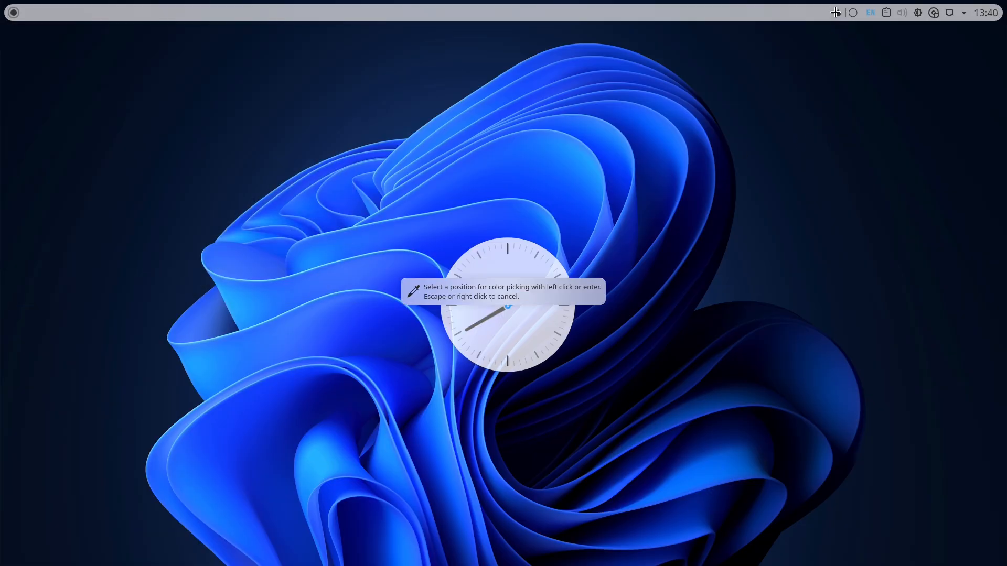
left_click(508, 306)
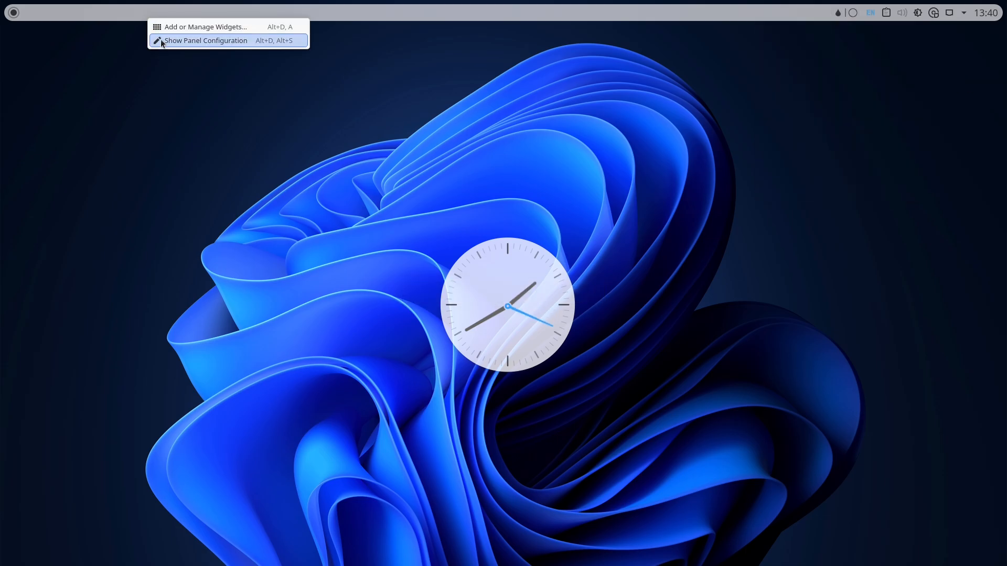
left_click(206, 26)
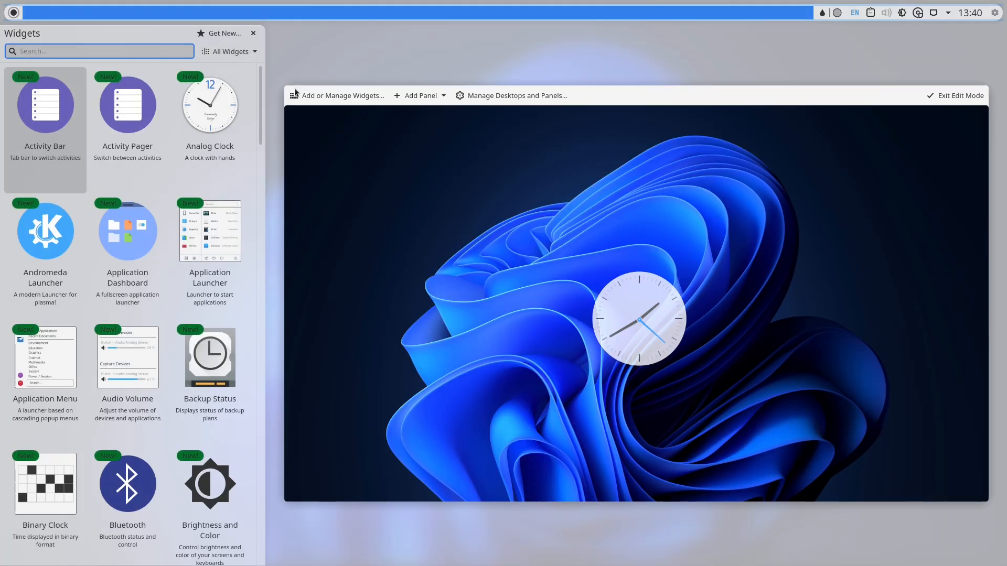
left_click(253, 33)
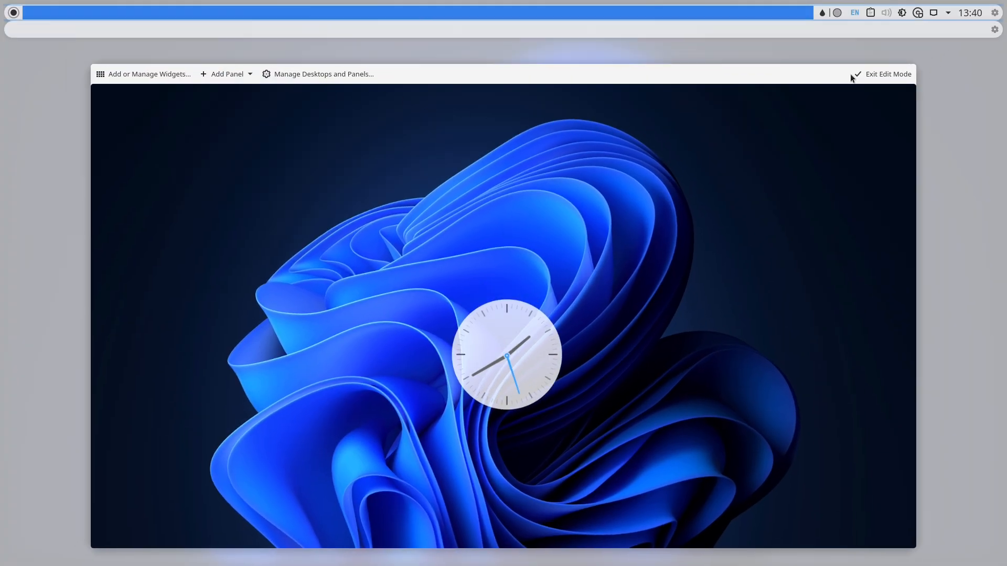
left_click(12, 13)
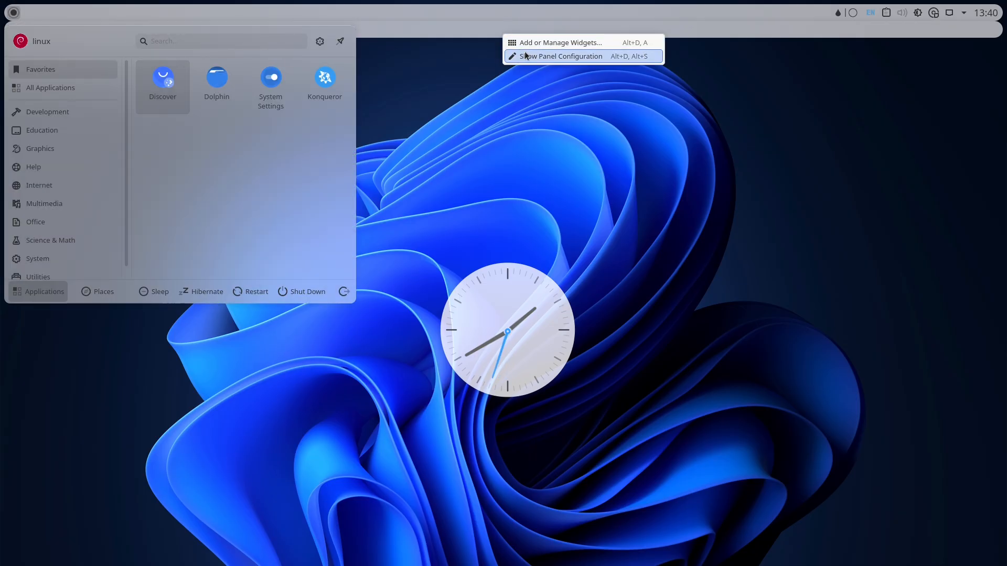
left_click(561, 42)
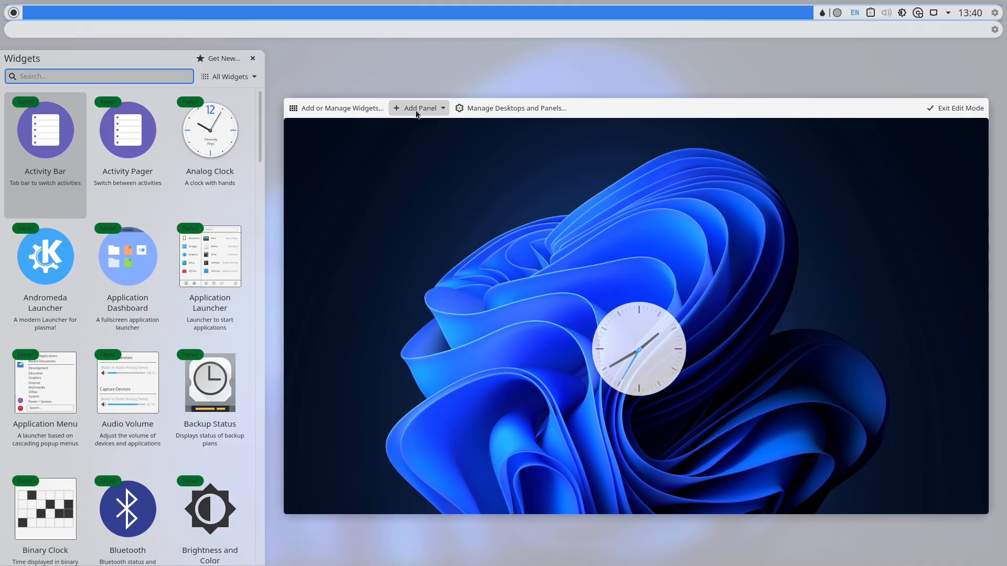
left_click(418, 108)
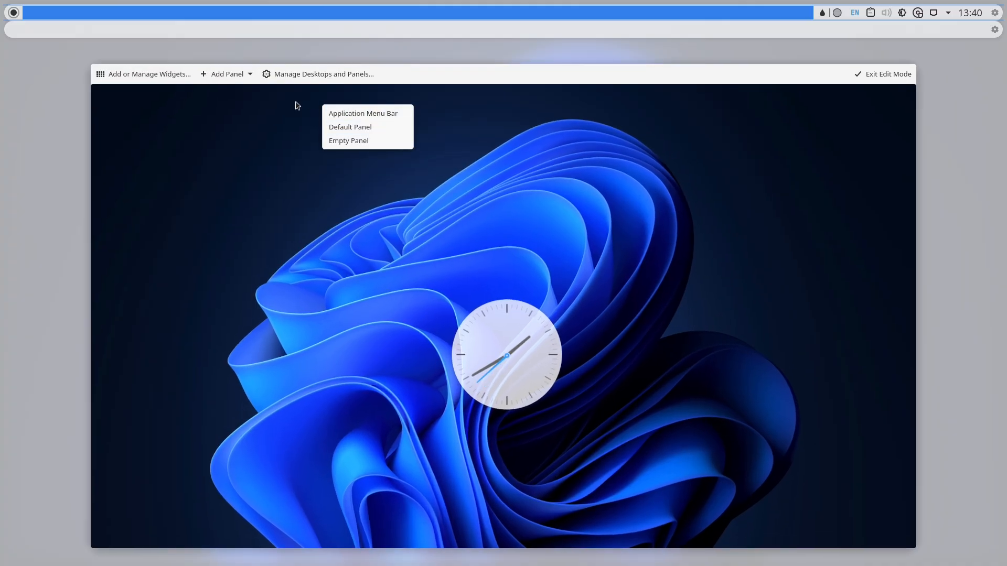
left_click(322, 73)
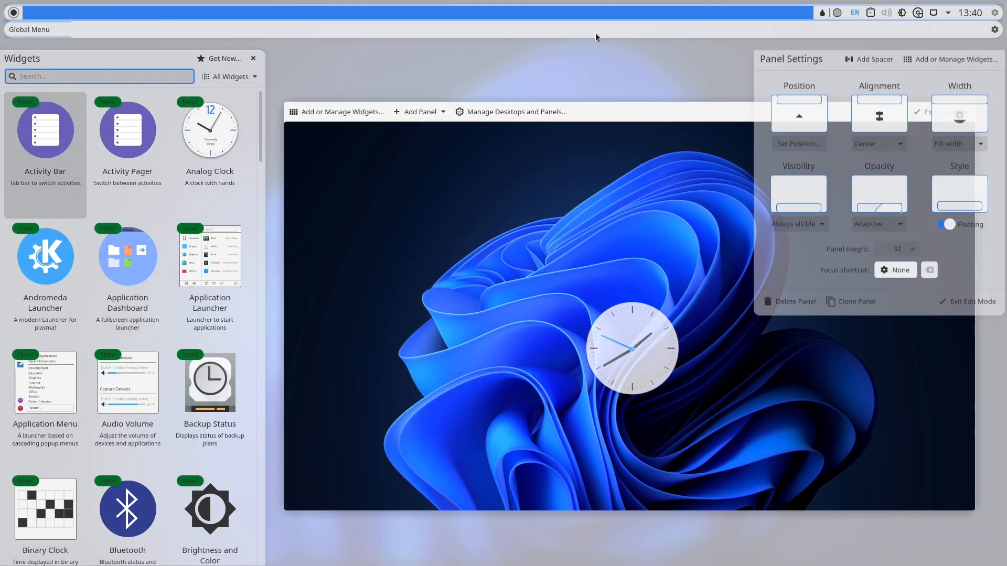
left_click(789, 301)
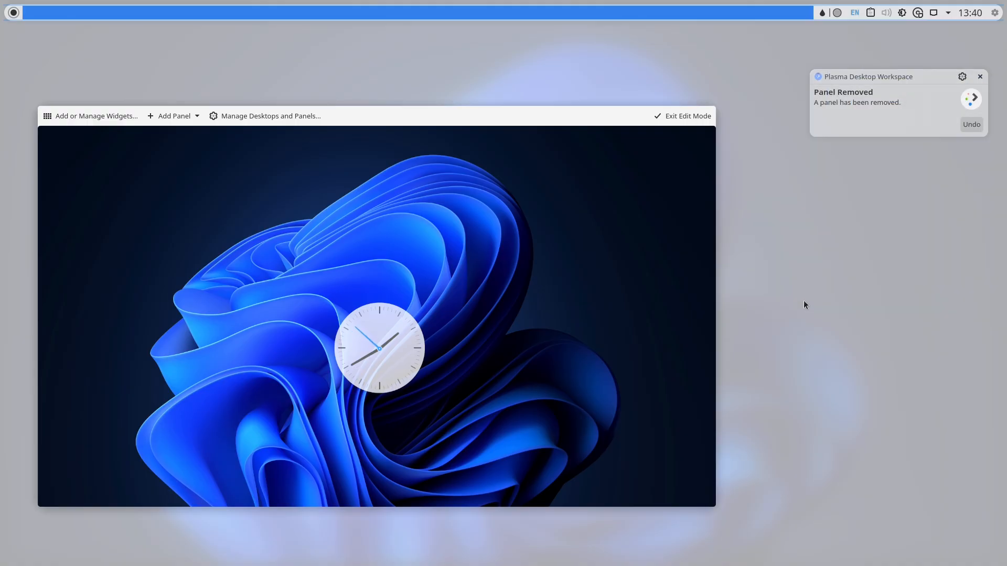
mouse_move(293, 121)
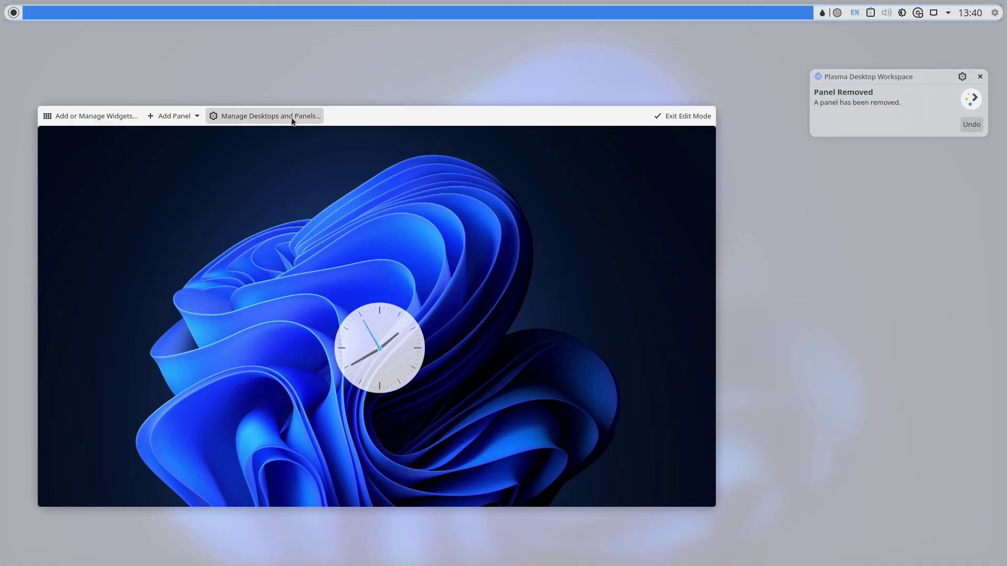
left_click(682, 117)
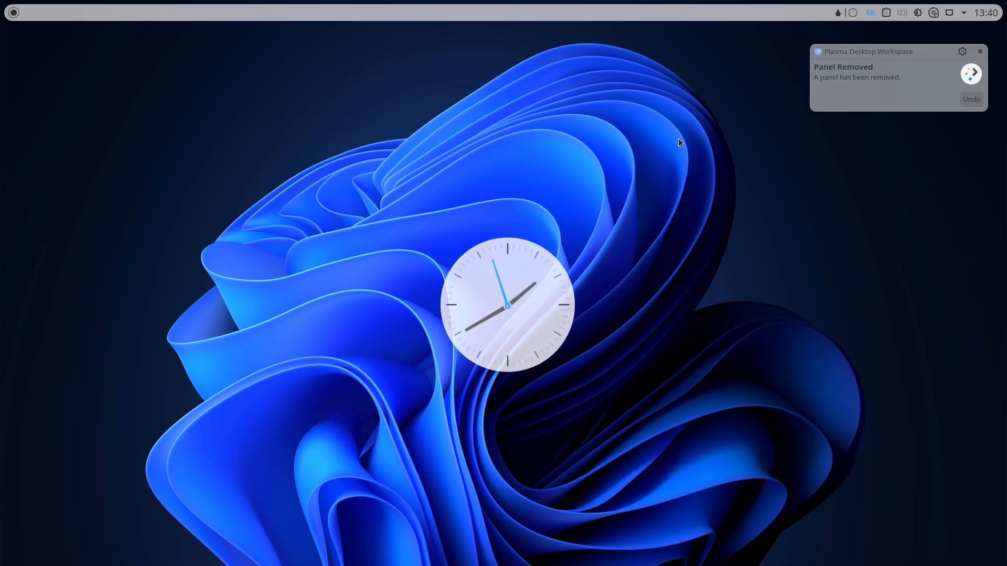
left_click(13, 13)
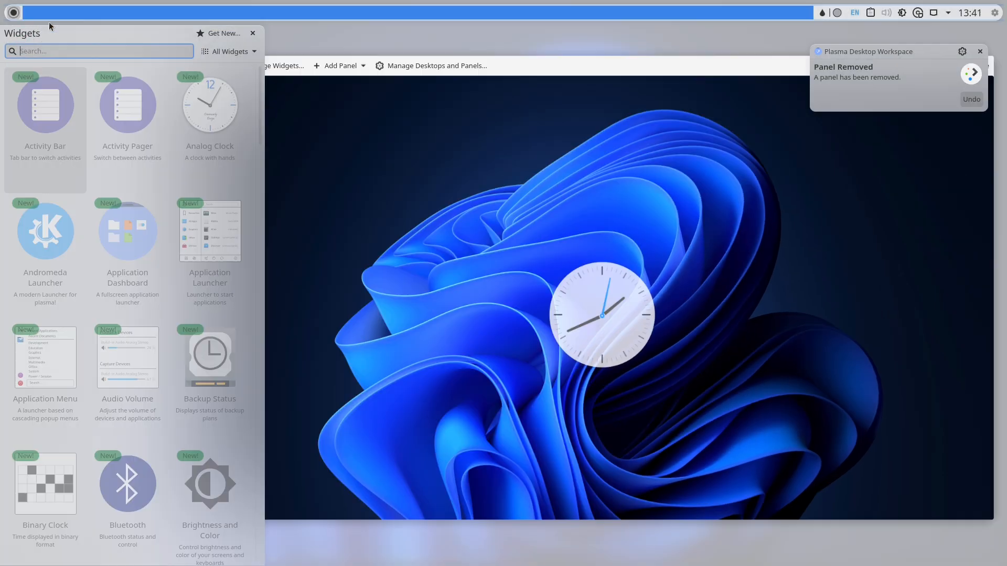
Step: Review the top panel's options in Manage Desktops and Panels, close it and bring up the launcher
scroll("down", 3)
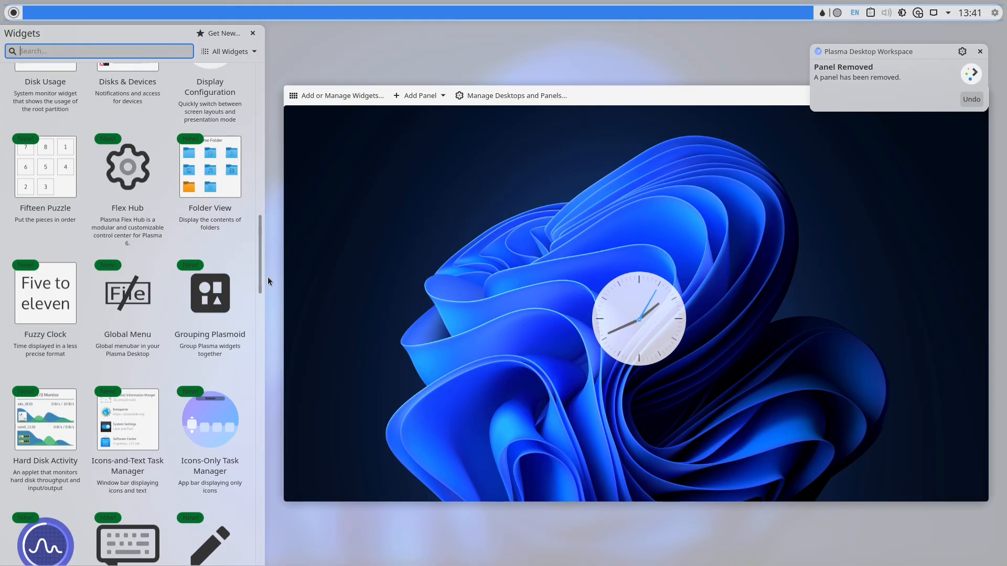
scroll("down", 3)
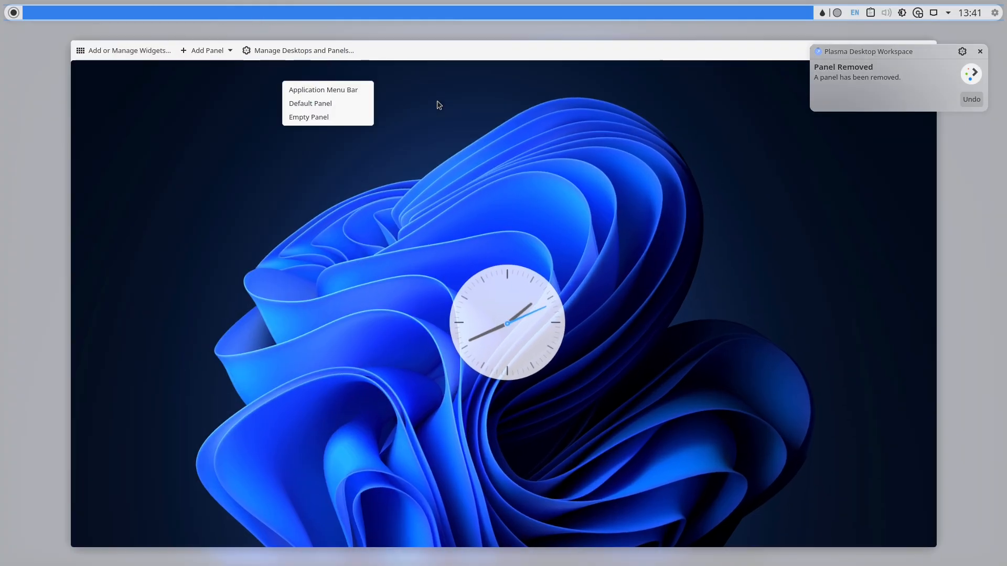
left_click(302, 50)
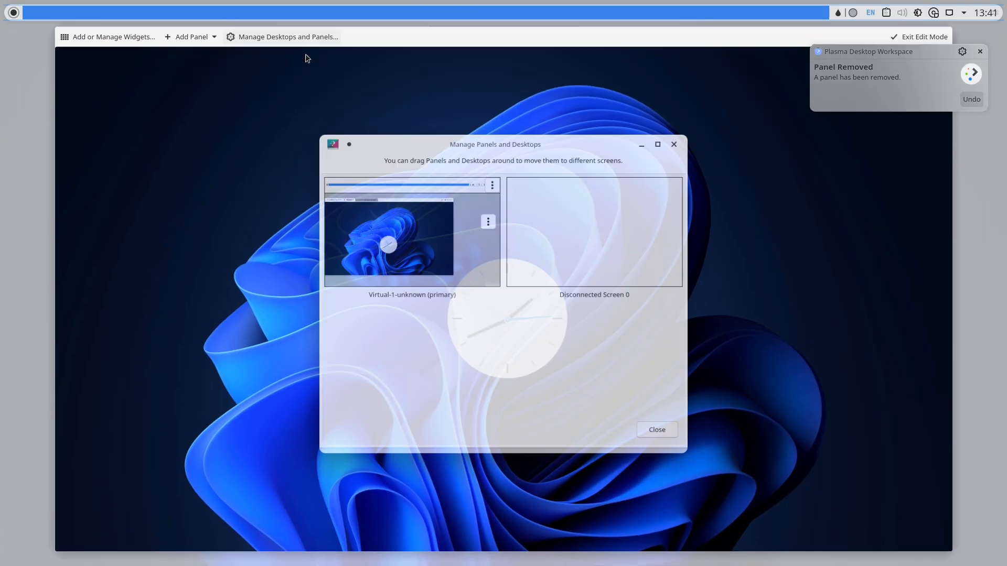
left_click(923, 37)
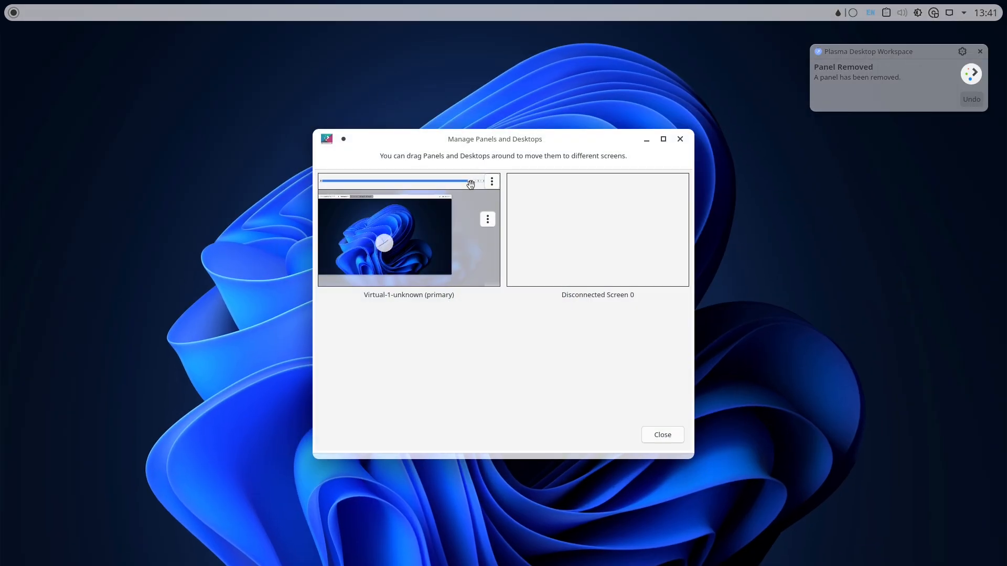
left_click(488, 220)
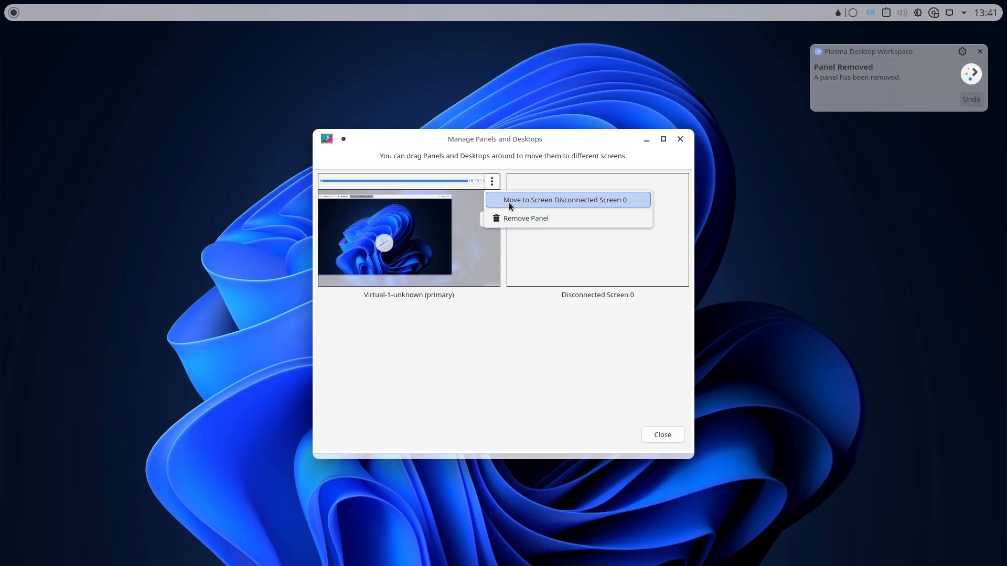
mouse_move(492, 181)
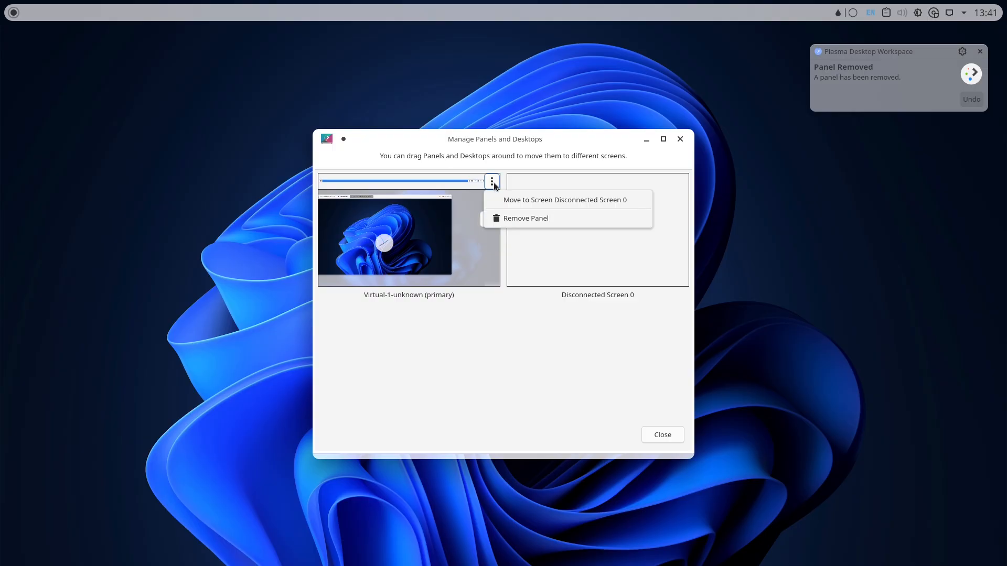
left_click(524, 219)
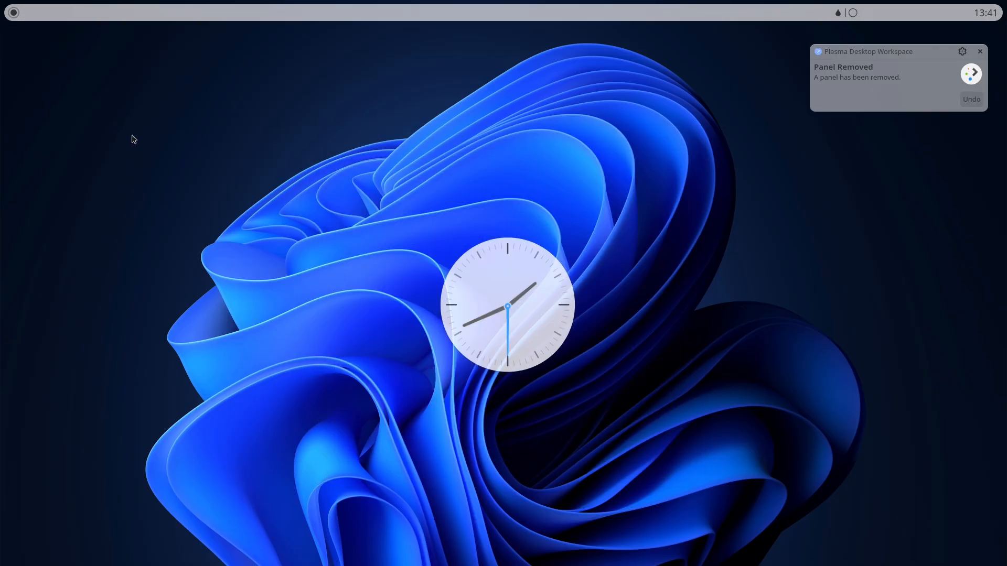
mouse_move(512, 264)
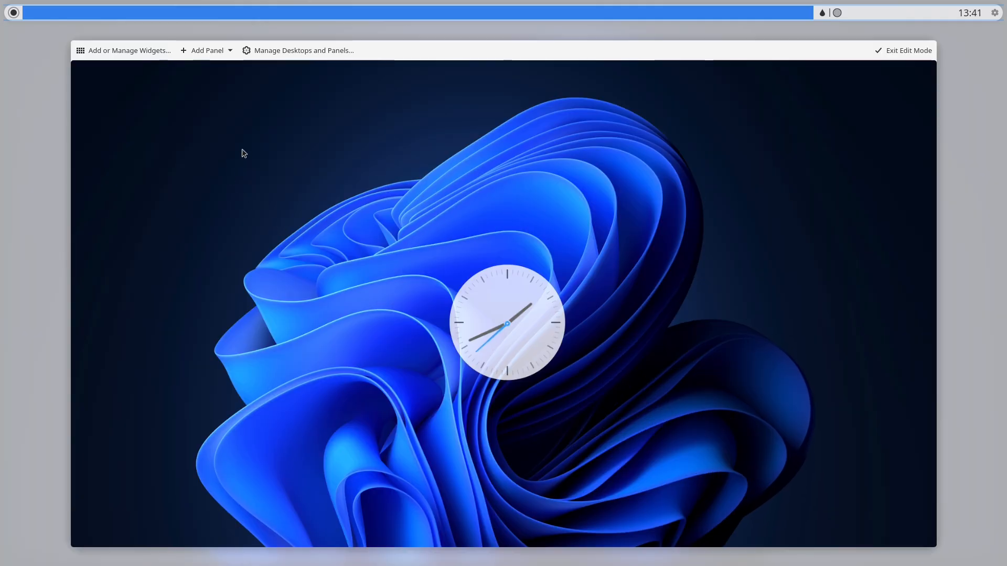
left_click(12, 13)
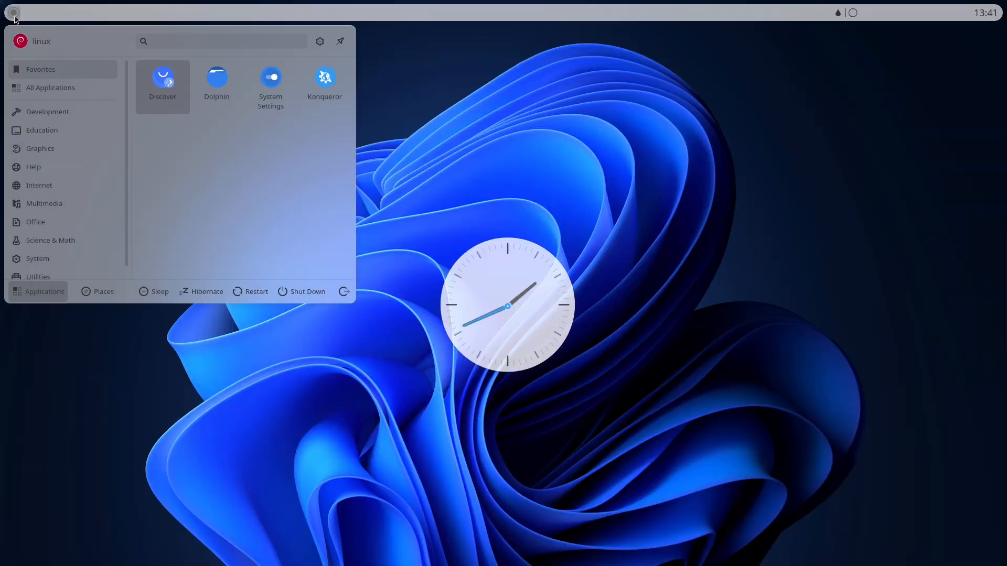
Step: Launch Konsole and run sudo apt install fastfetch, confirming with y
type("ko")
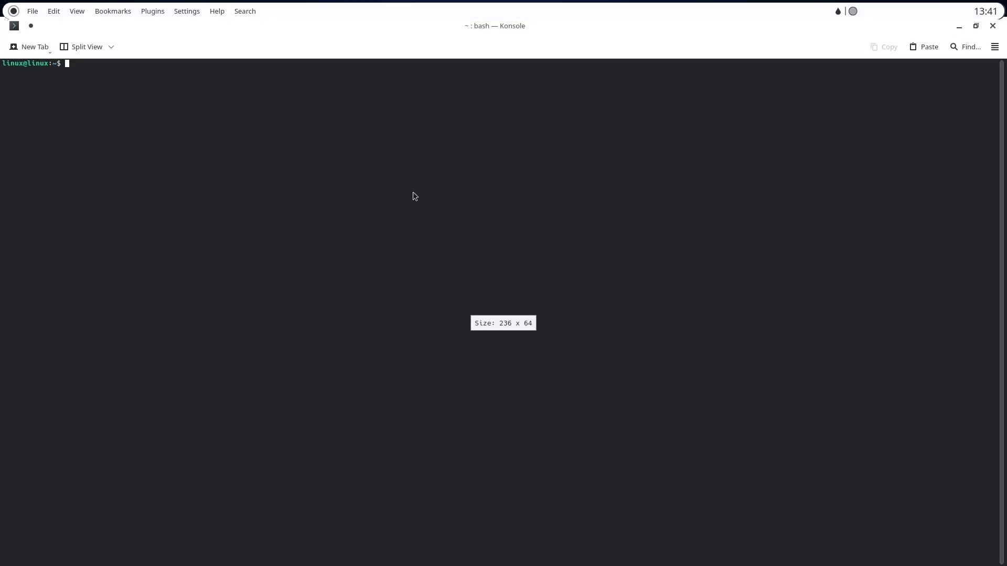
right_click(339, 177)
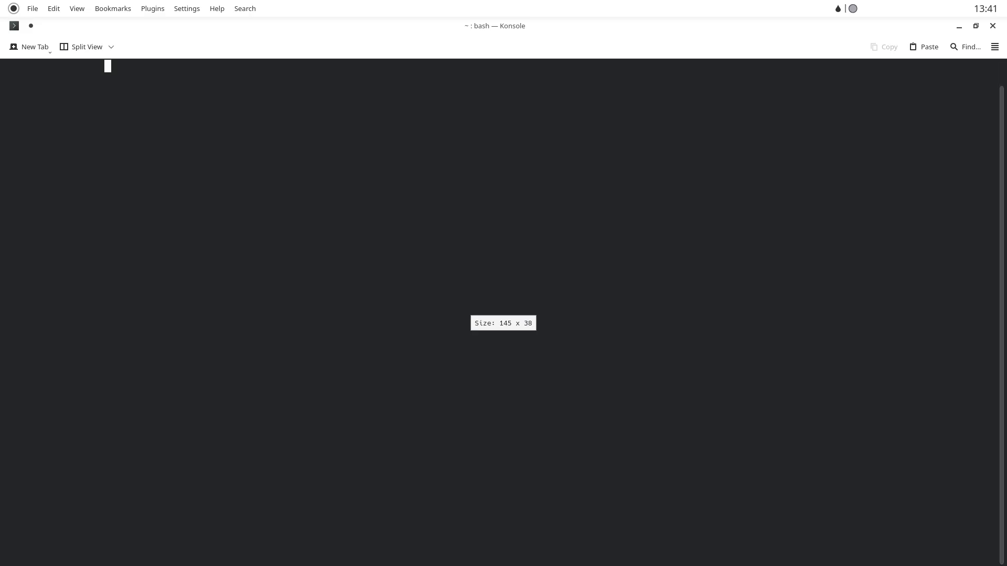
type("sudo")
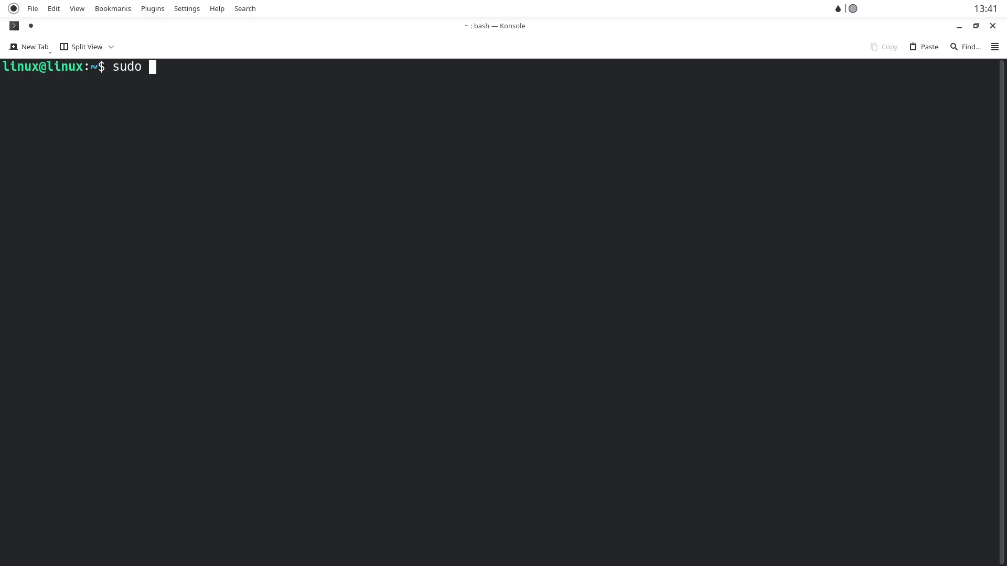
type("apt install")
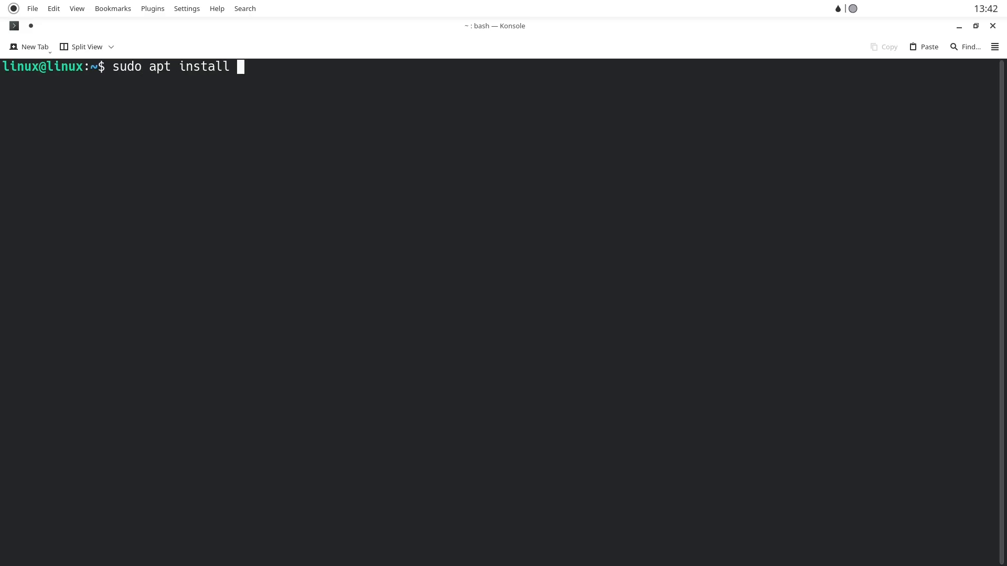
type("fastfetch")
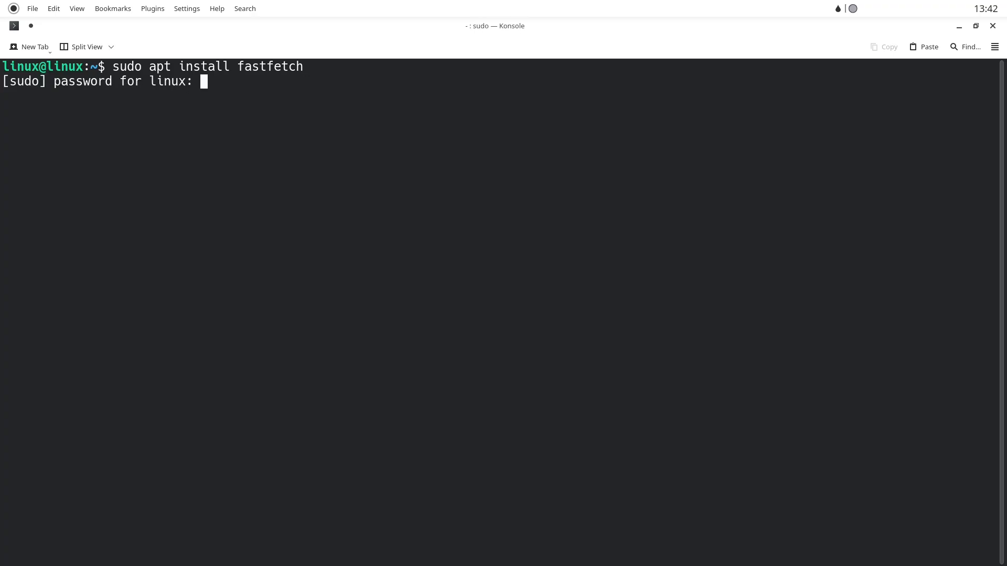
key("Return")
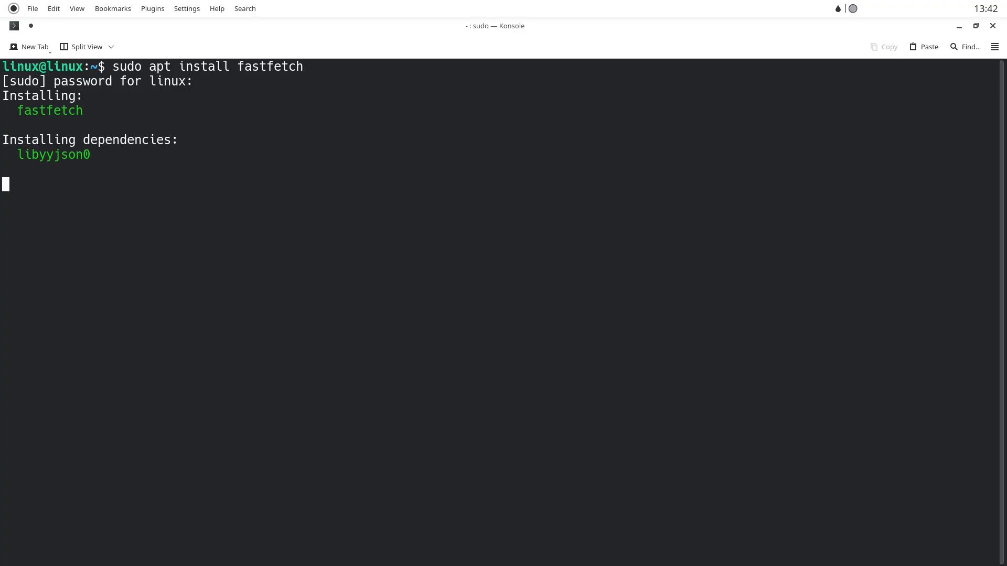
type("y")
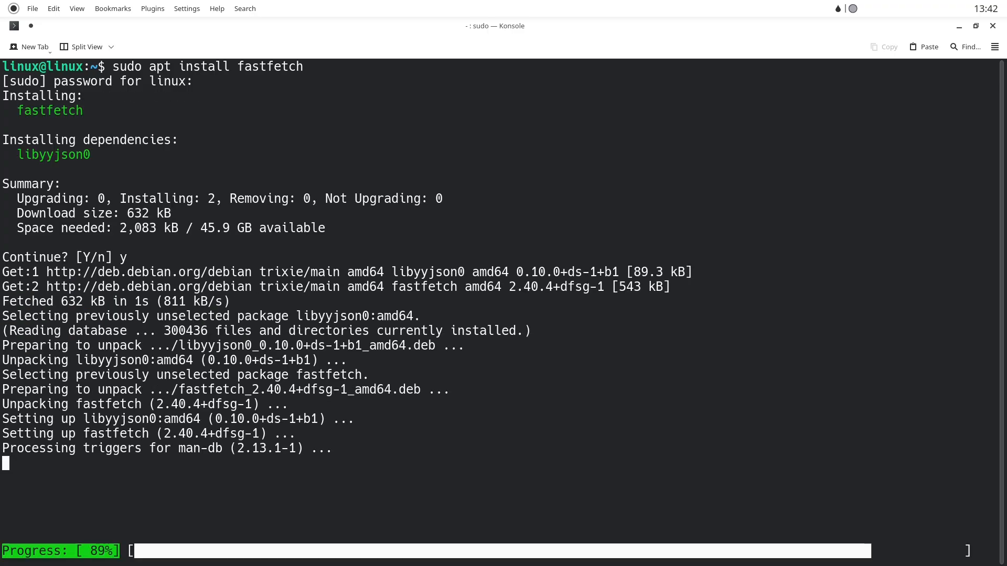
type("cl")
type("fas")
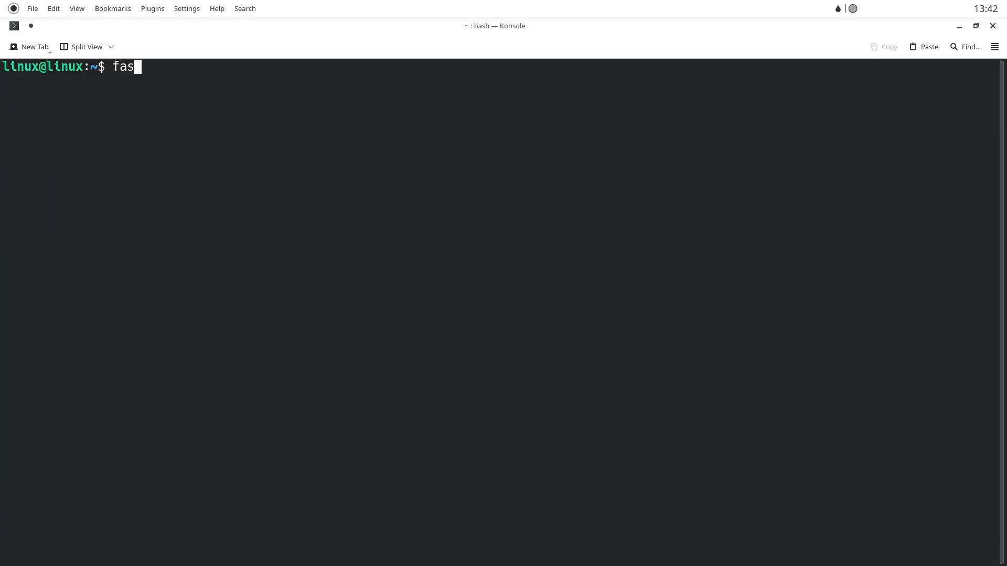
Step: Run fastfetch, install inxi tree dnsutils with sudo apt, and clear the output
type("inxi")
key("Return")
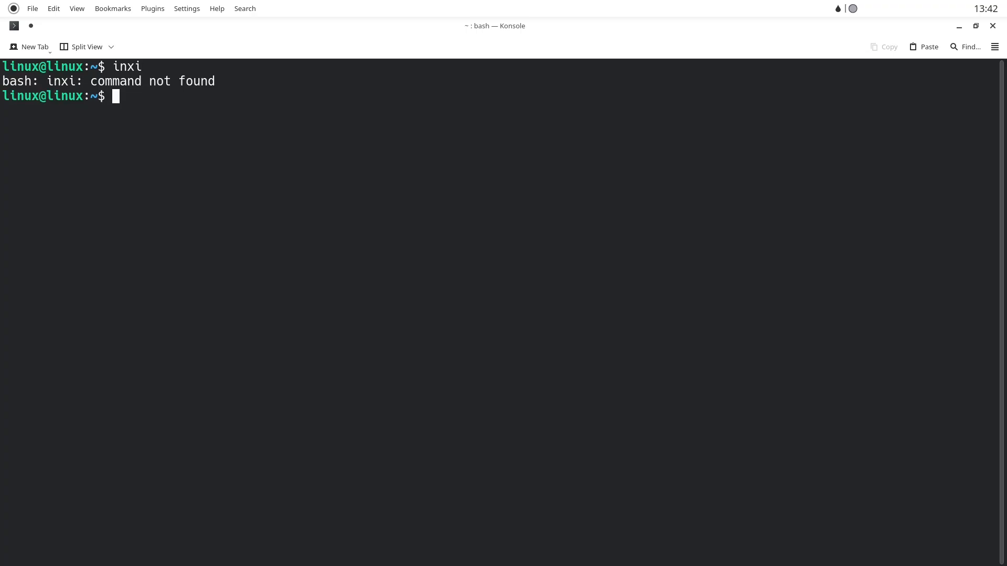
type("sudo ap")
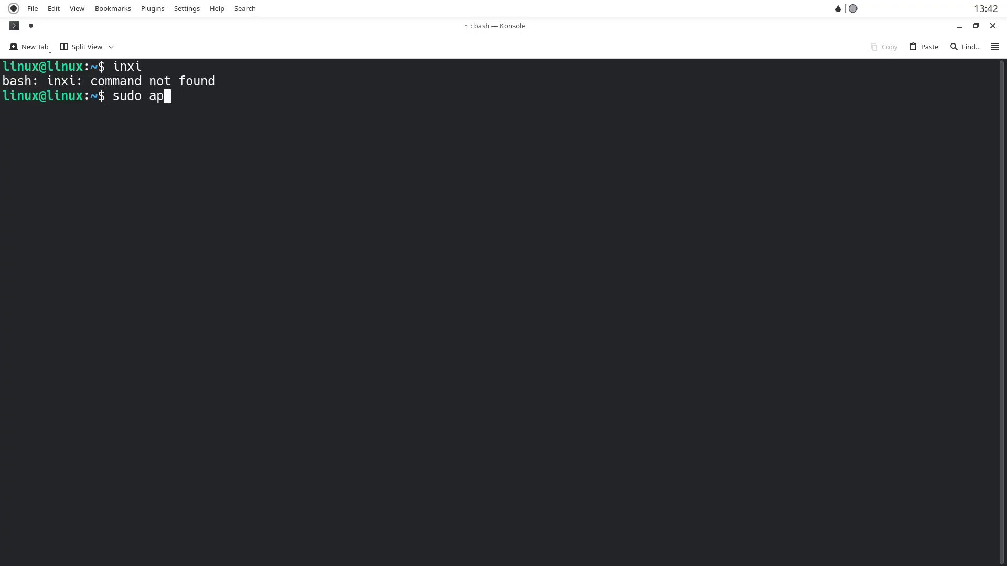
key("BackSpace")
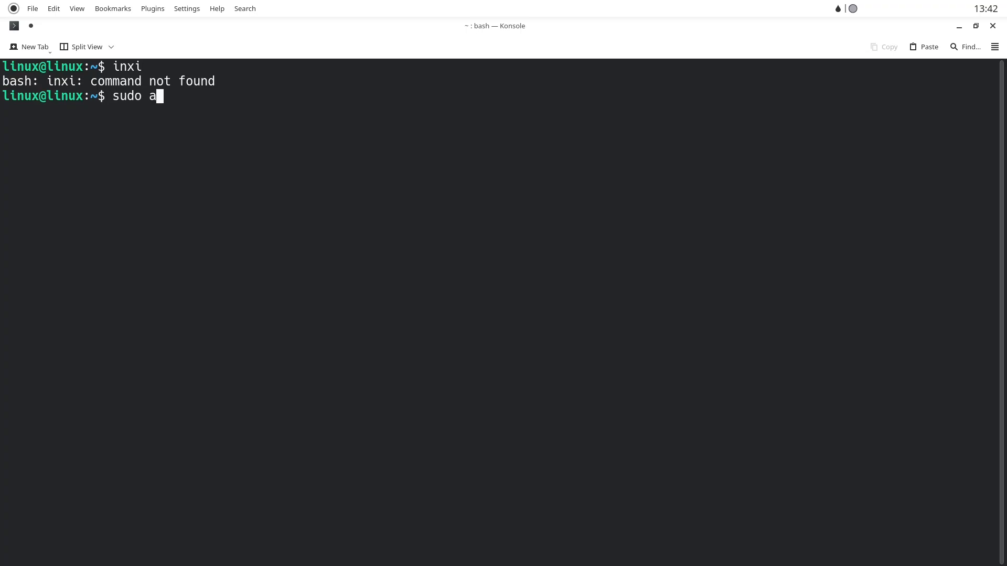
type("pt install in")
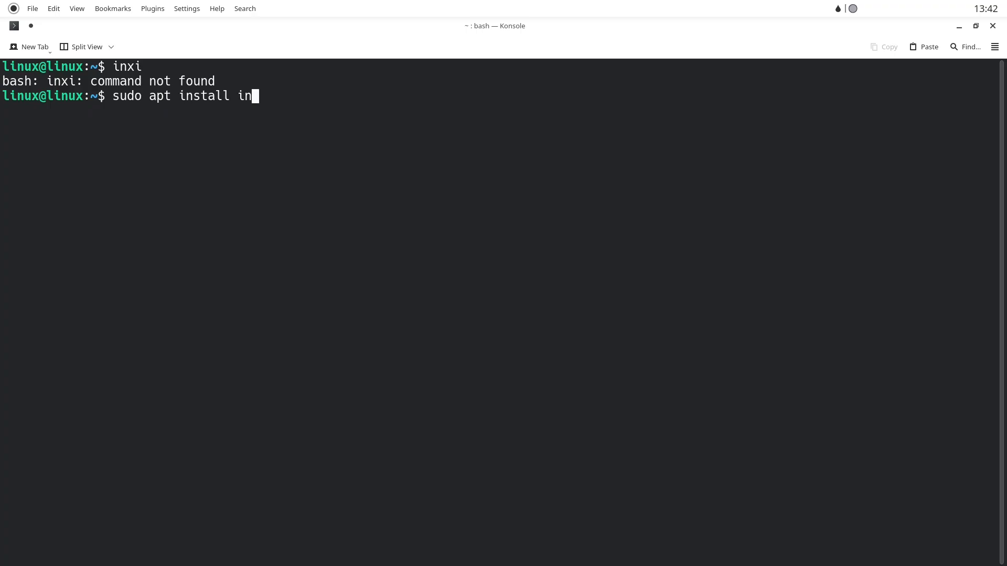
key("Return")
type("y")
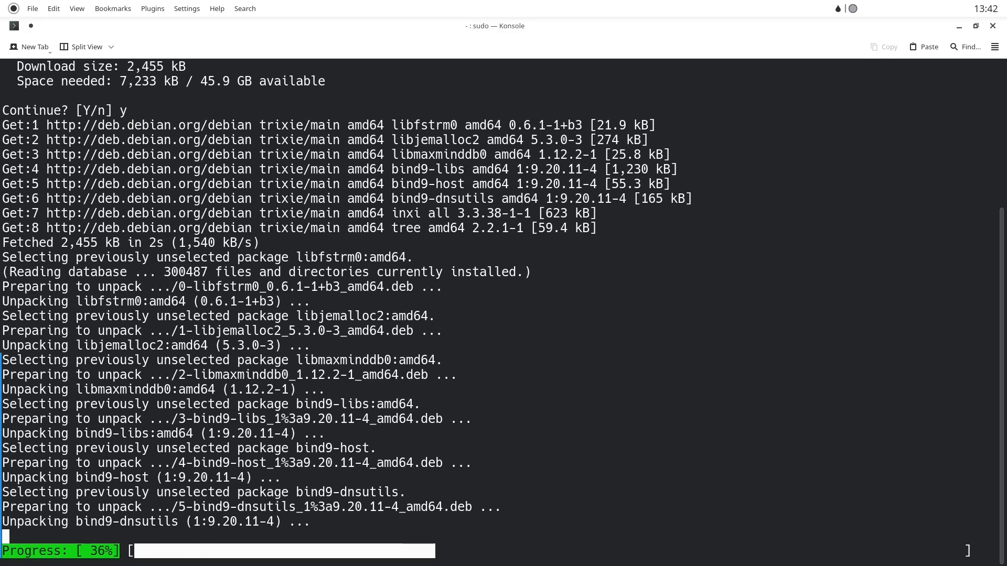
type("clea")
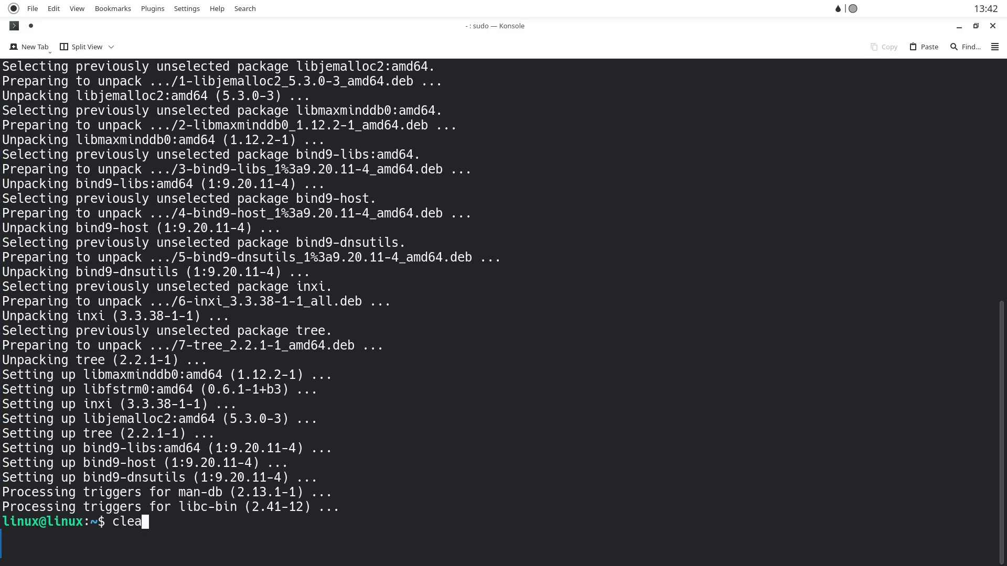
key("Return")
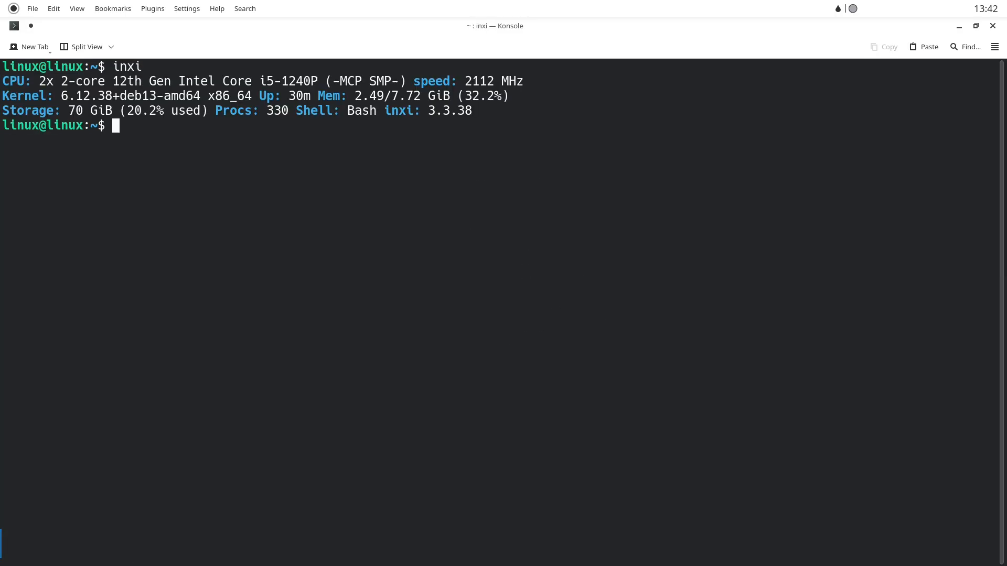
Step: Run inxi for the basic summary and the full hardware report
key("Return")
type("inxi")
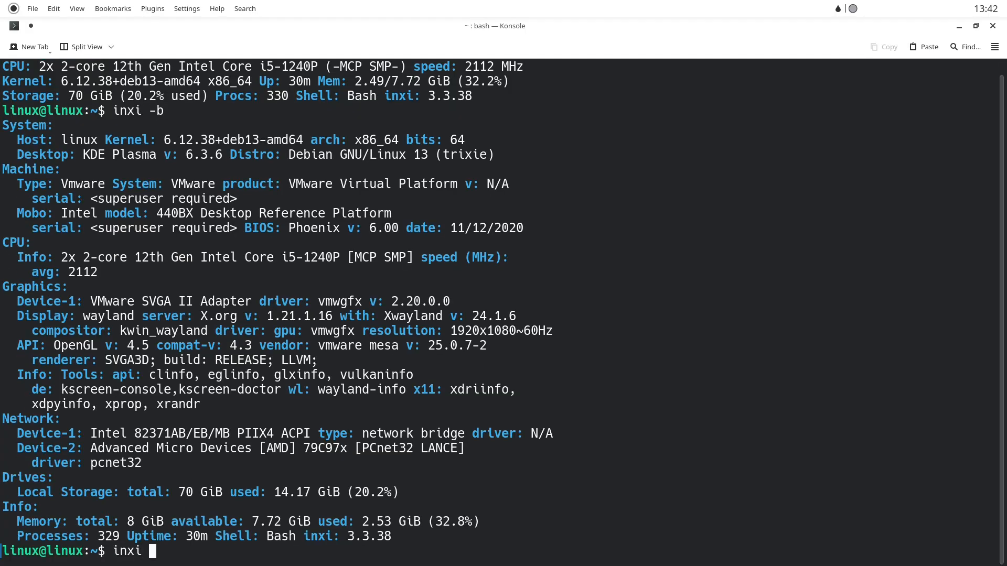
key("Return")
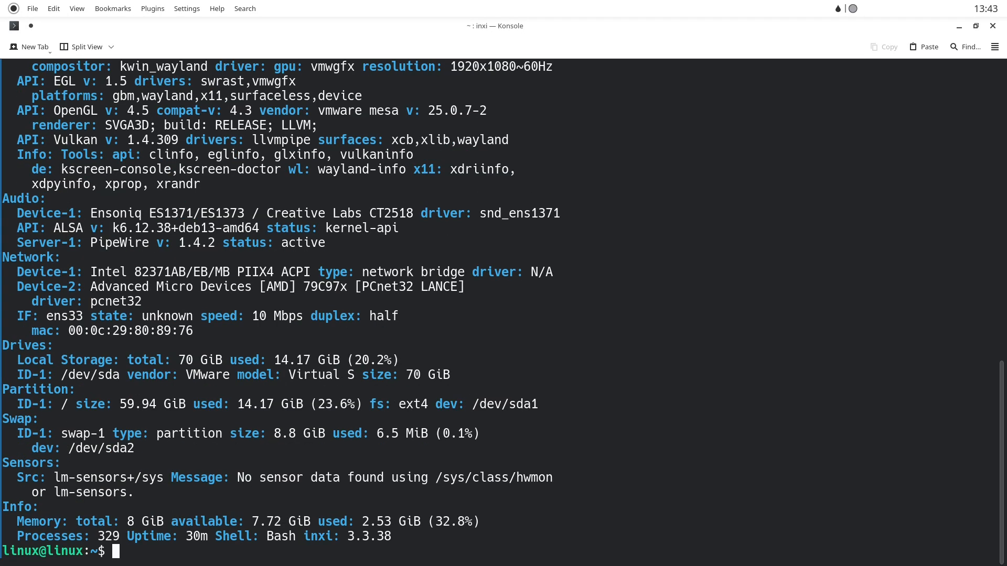
type("in")
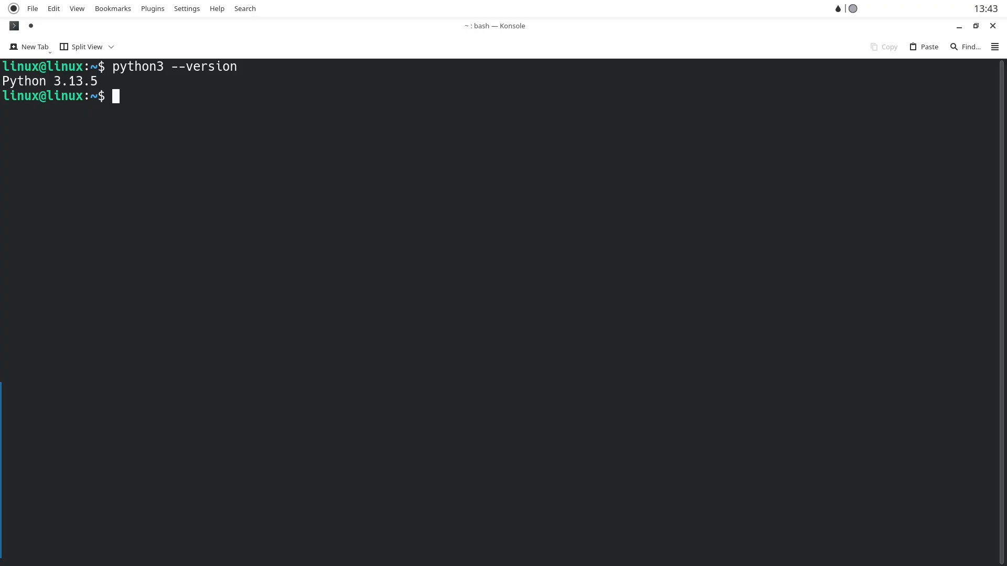
Step: Install and run htop with sudo apt, then close the Konsole window
type("sudo")
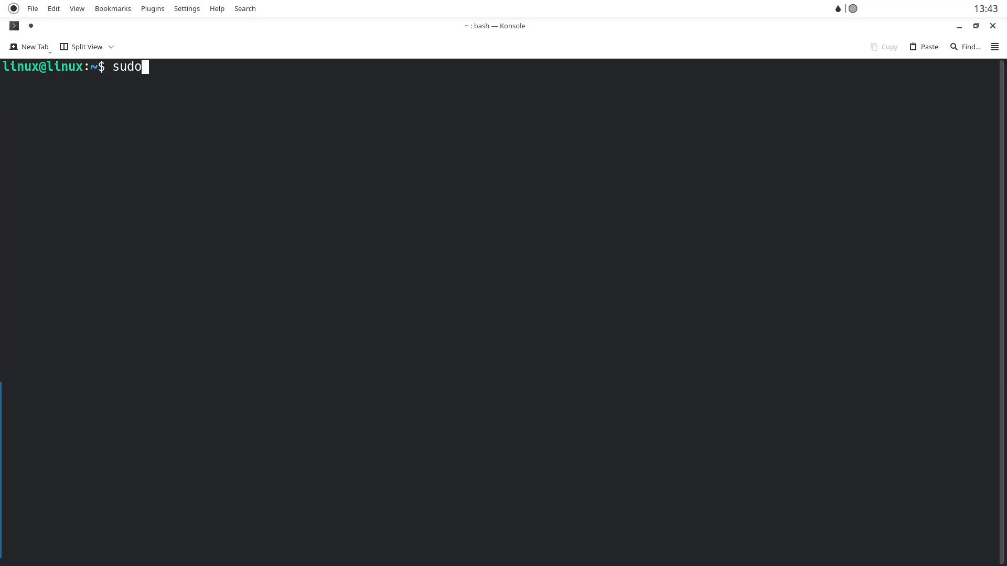
type("a")
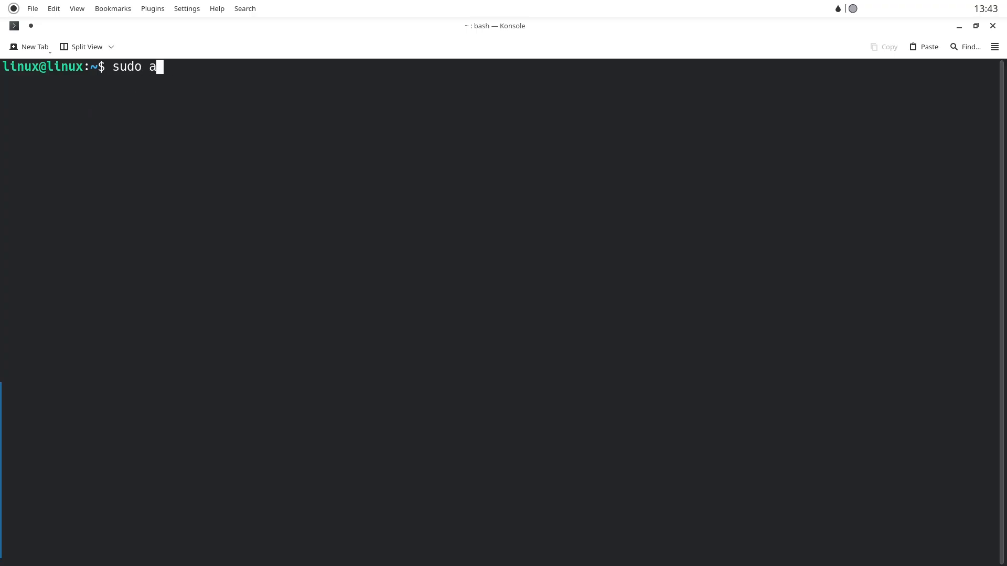
type("pt install")
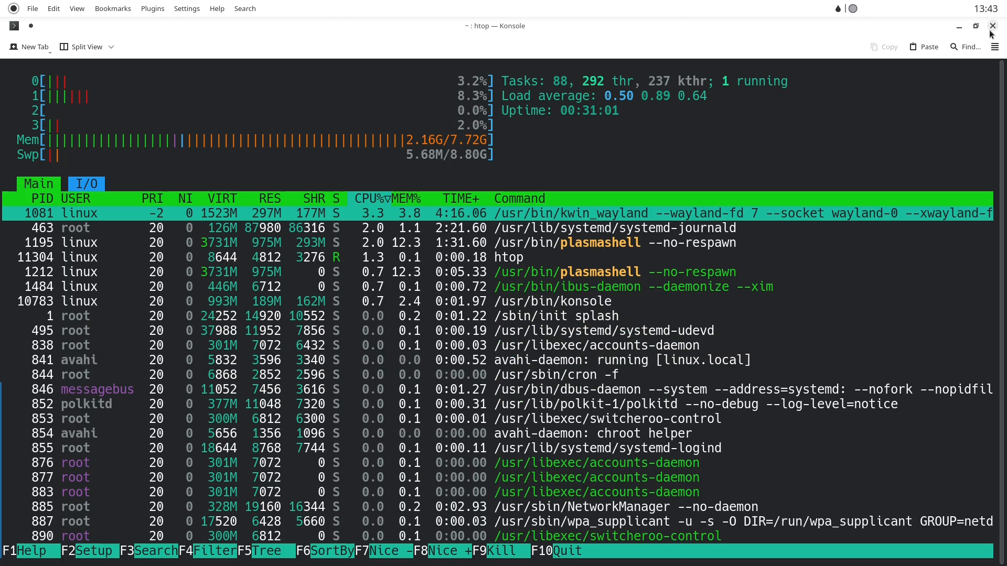
left_click(991, 25)
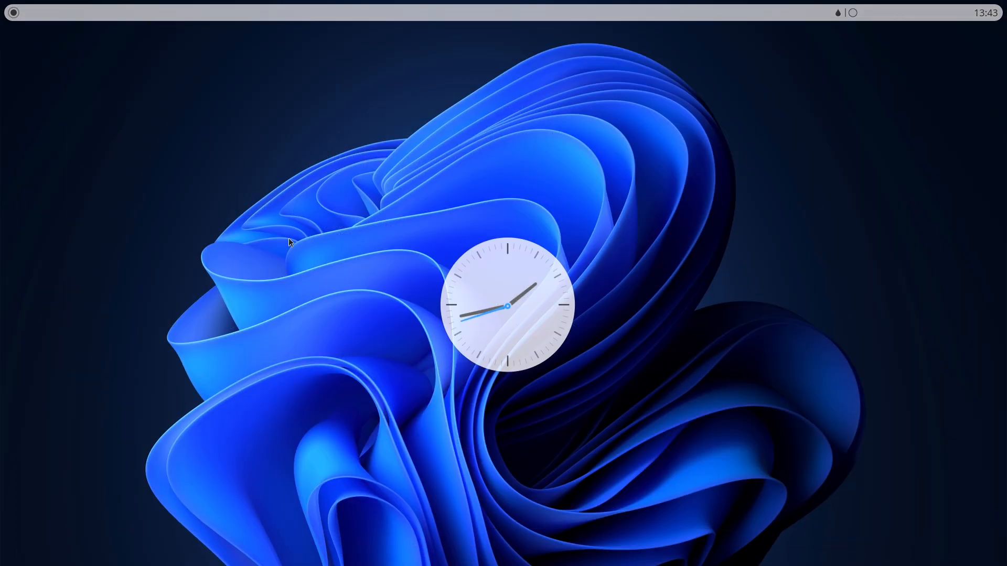
left_click(12, 13)
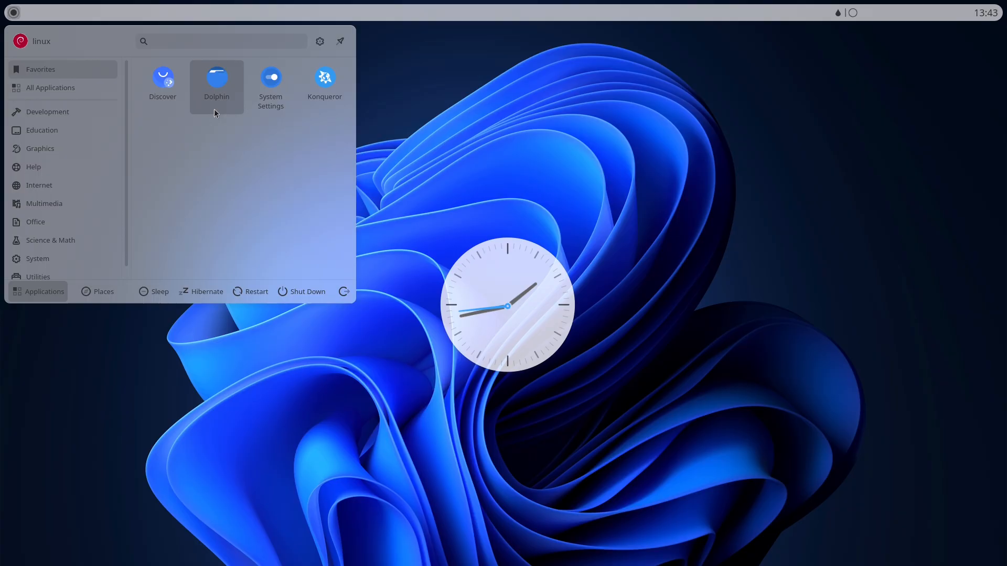
left_click(161, 77)
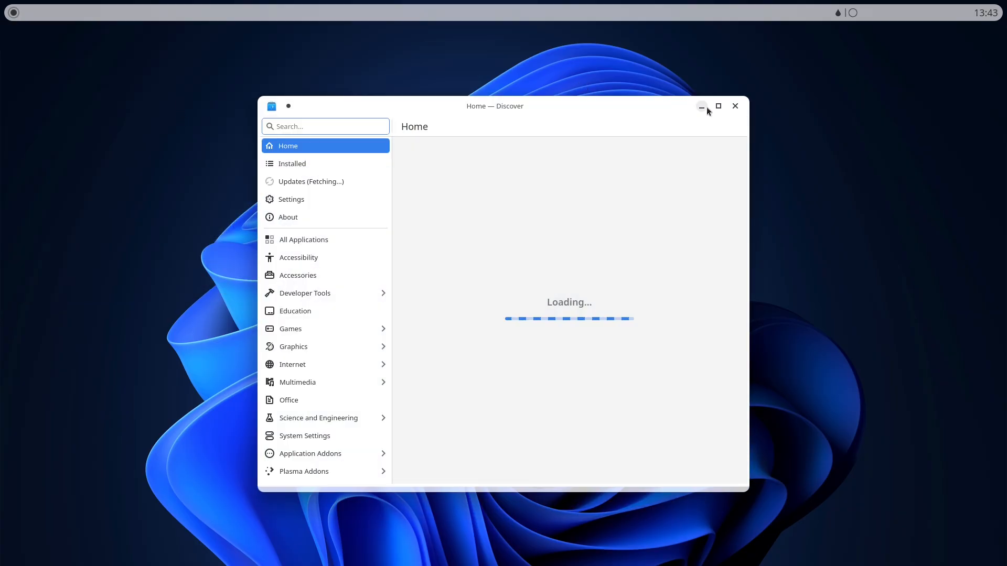
left_click(718, 106)
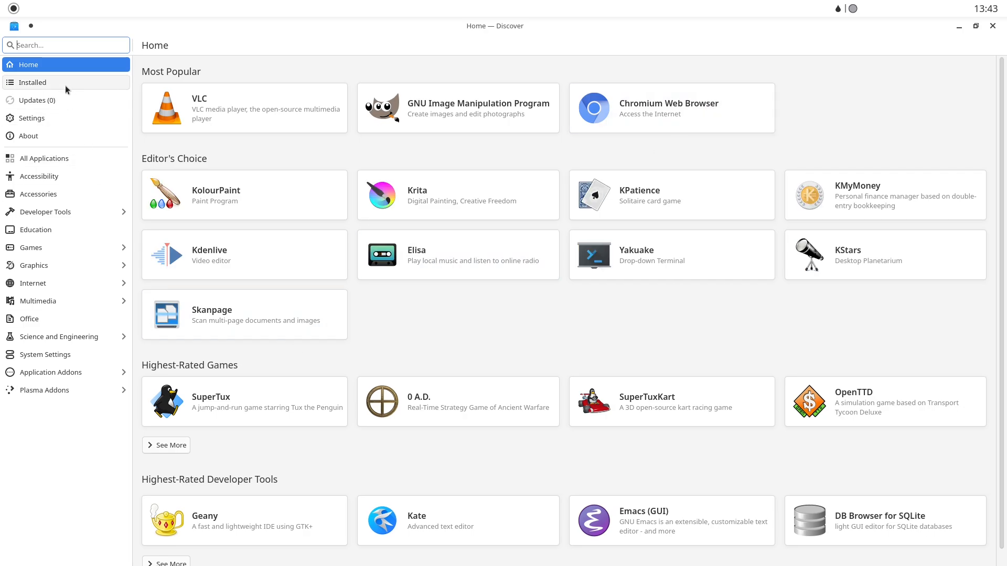
left_click(38, 100)
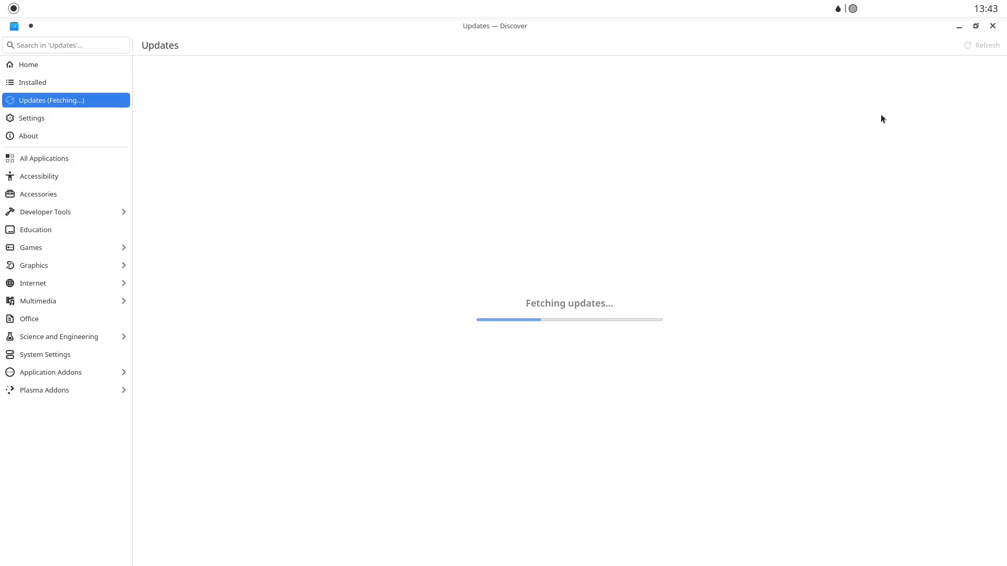
left_click(28, 135)
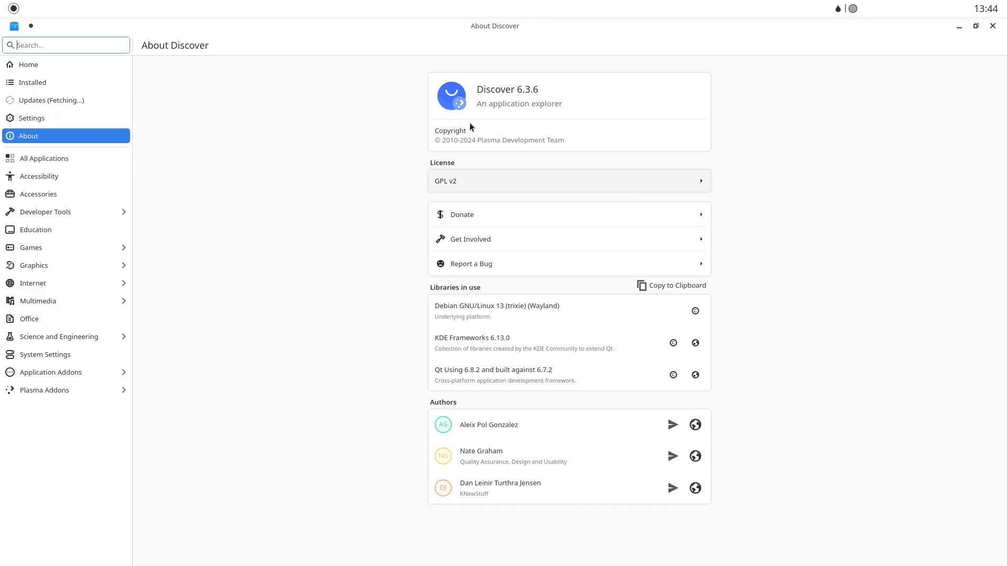
left_click(51, 101)
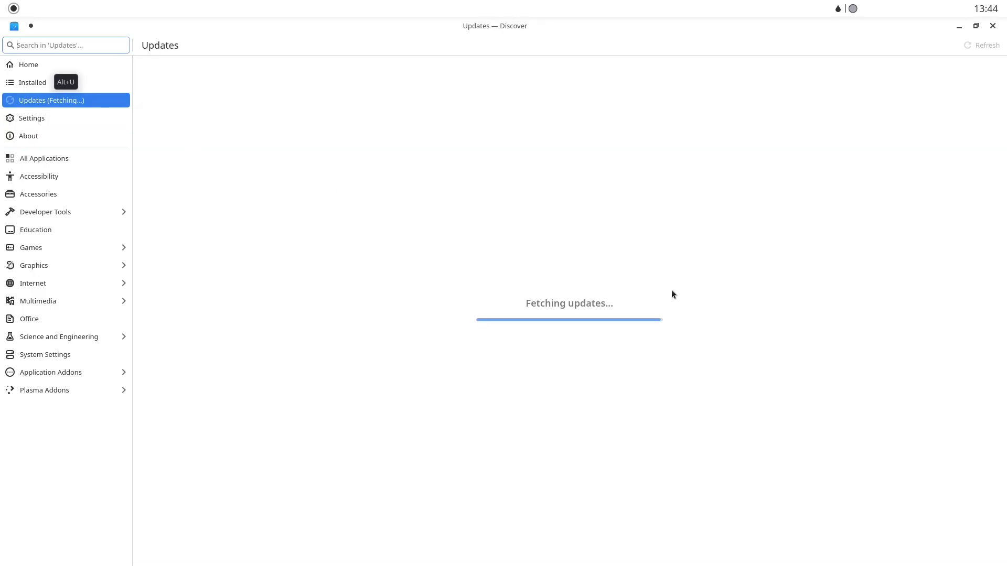
mouse_move(658, 351)
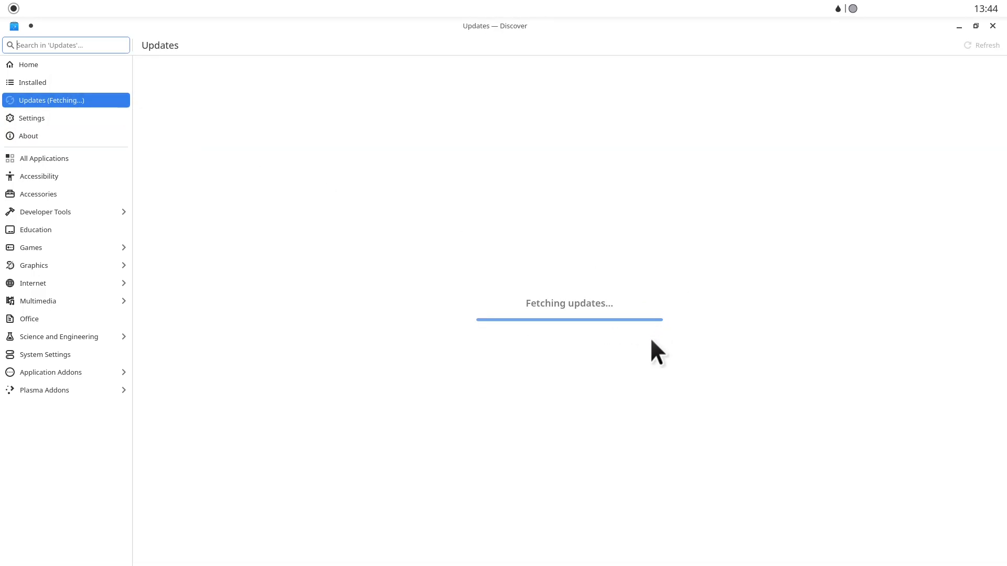
mouse_move(502, 346)
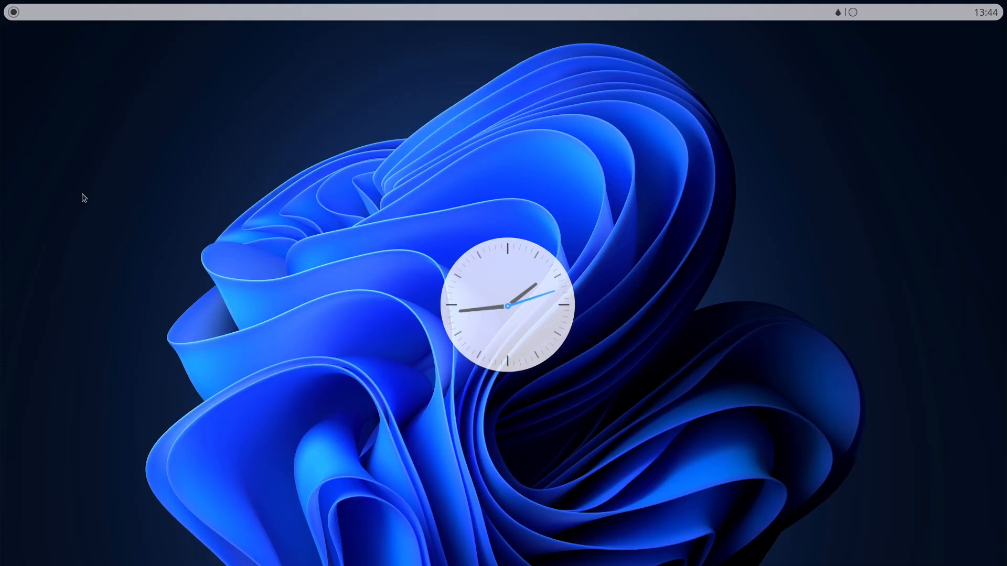
Step: Launch System Settings and open Get New… on the Global Theme page
left_click(11, 11)
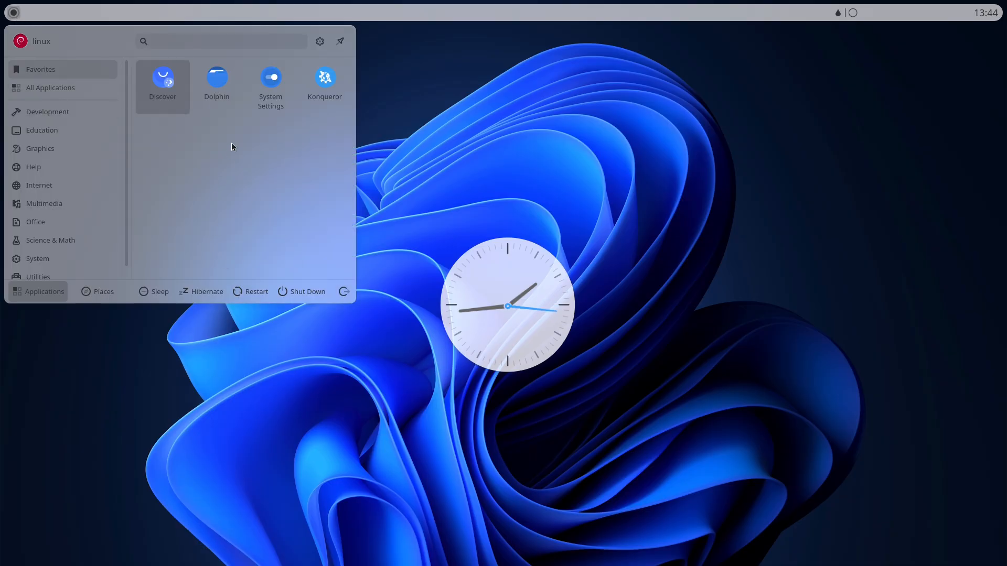
left_click(270, 82)
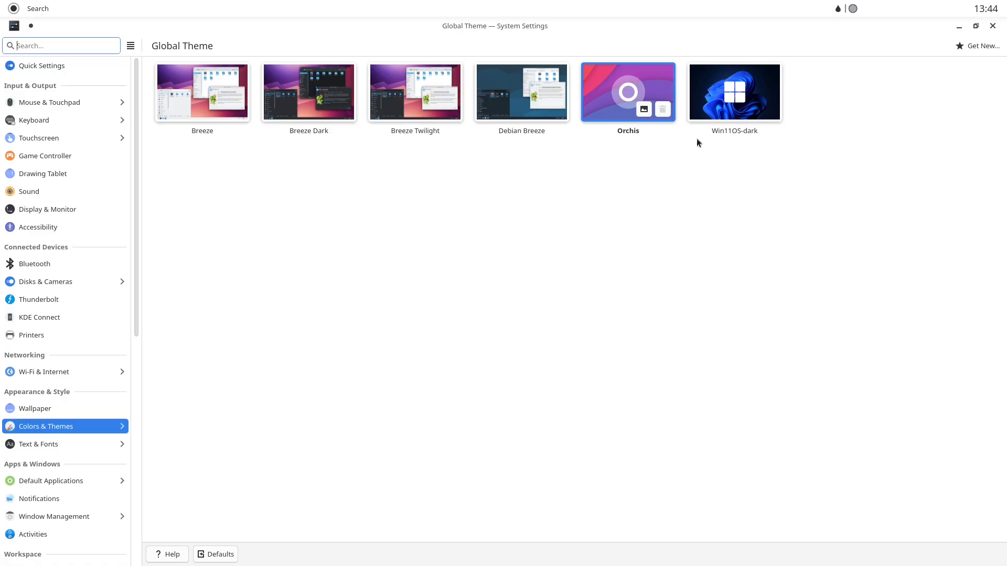
left_click(977, 46)
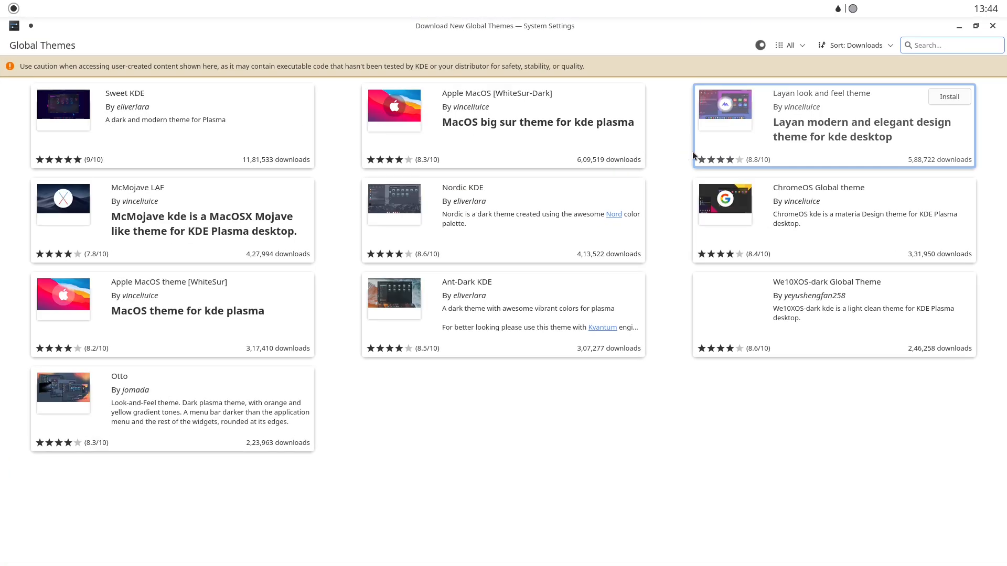
Step: Install the We10XOS-dark Global Theme from the catalogue, authorizing with the password
scroll("down", 3)
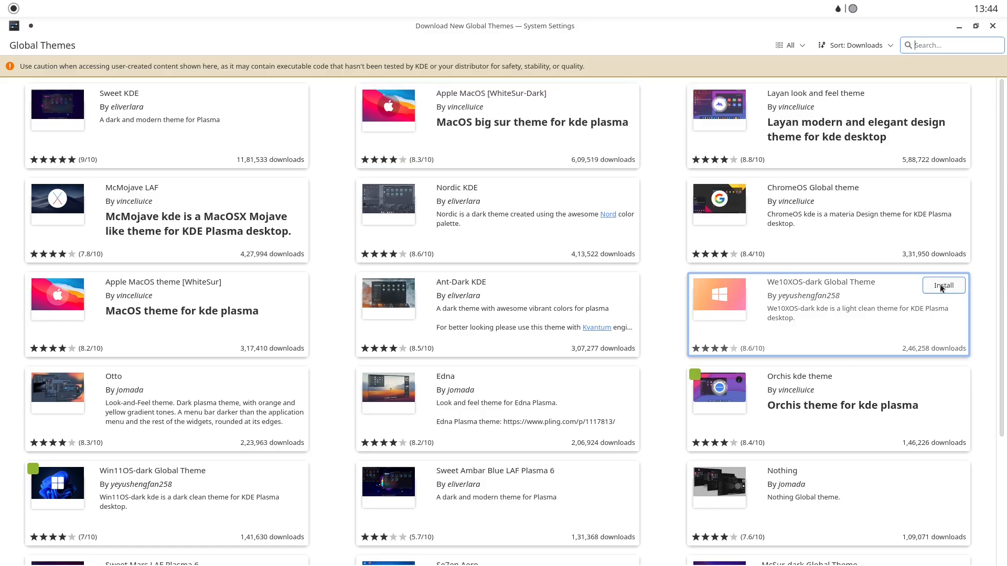
left_click(943, 285)
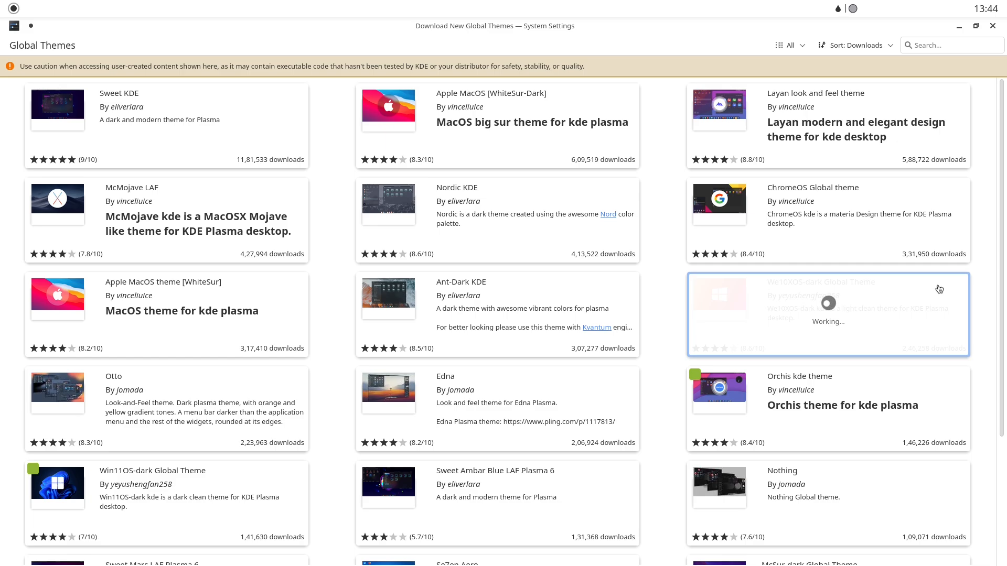
mouse_move(754, 323)
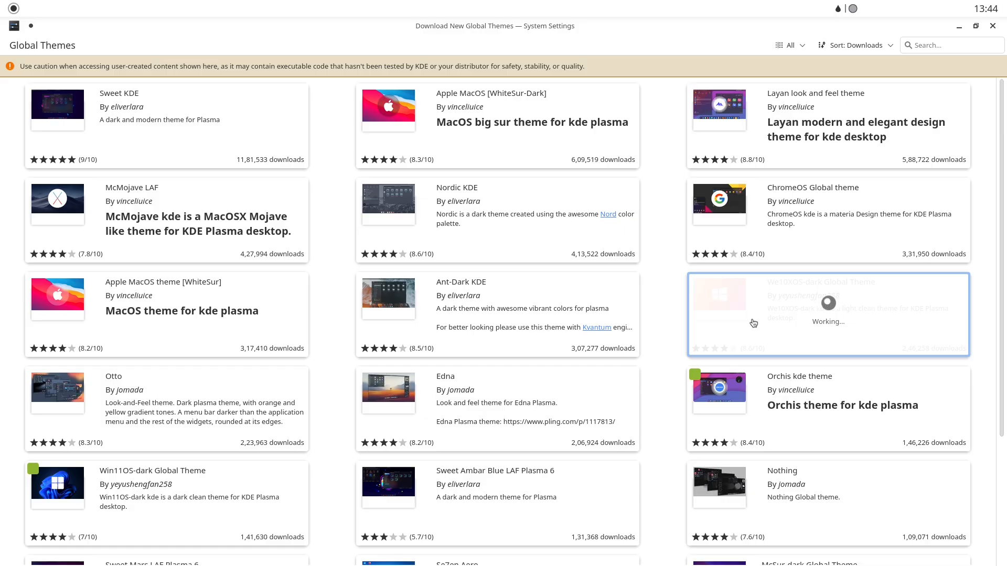
mouse_move(761, 309)
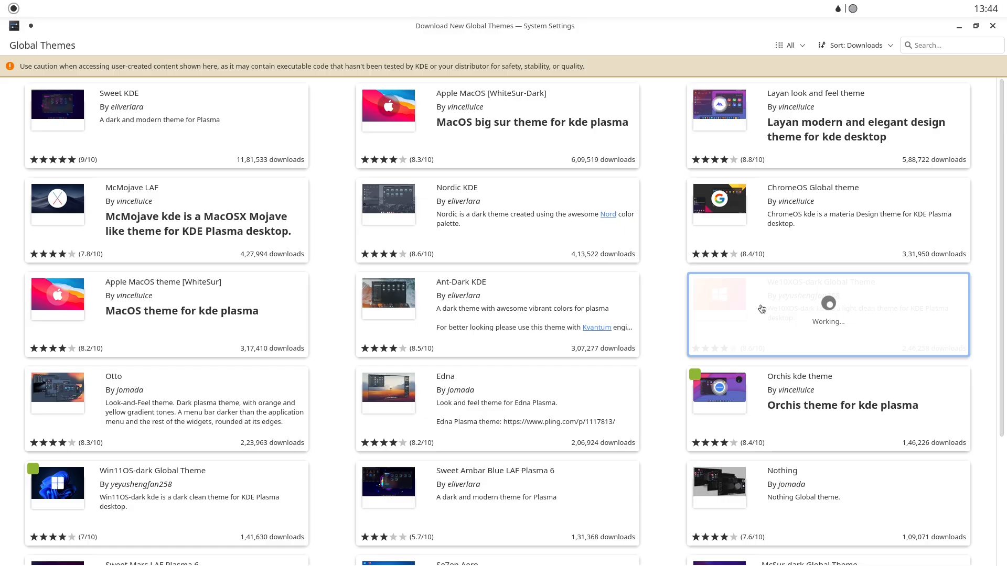
mouse_move(812, 295)
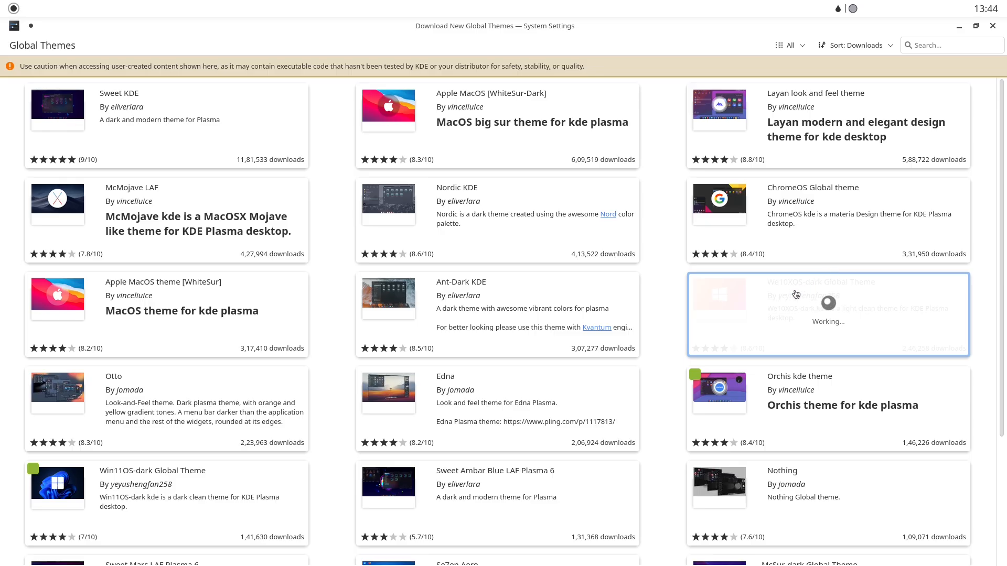
mouse_move(759, 319)
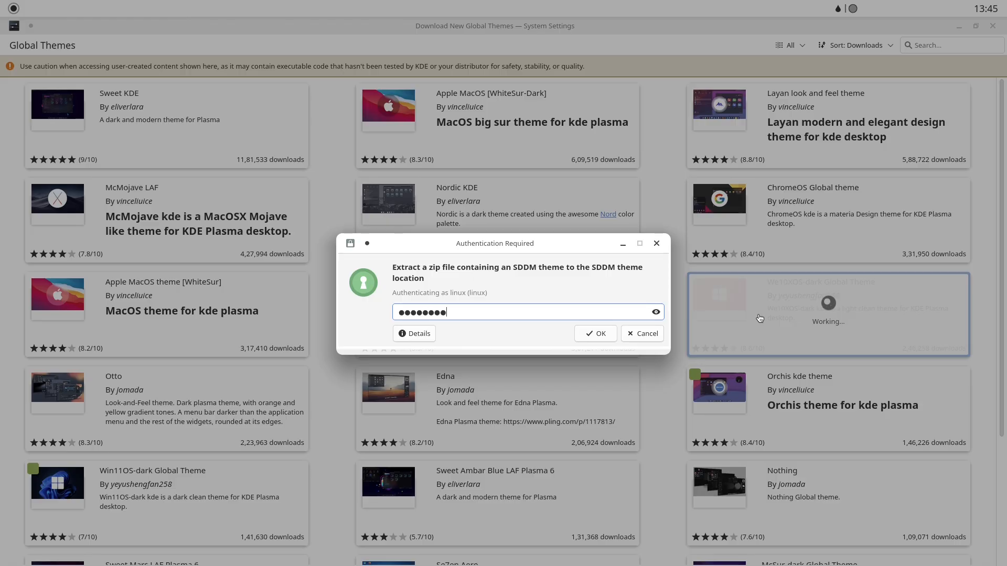
left_click(594, 334)
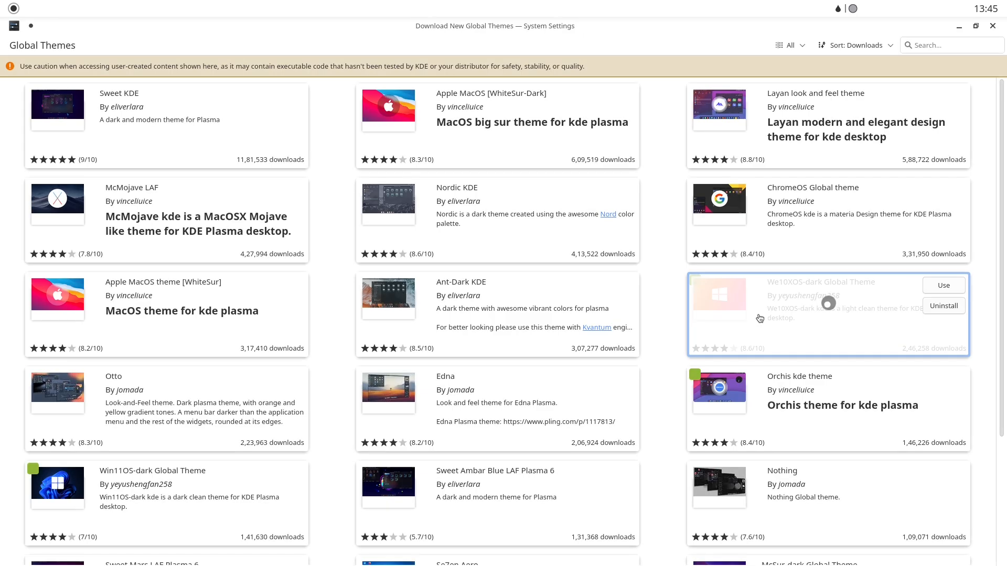
left_click(943, 285)
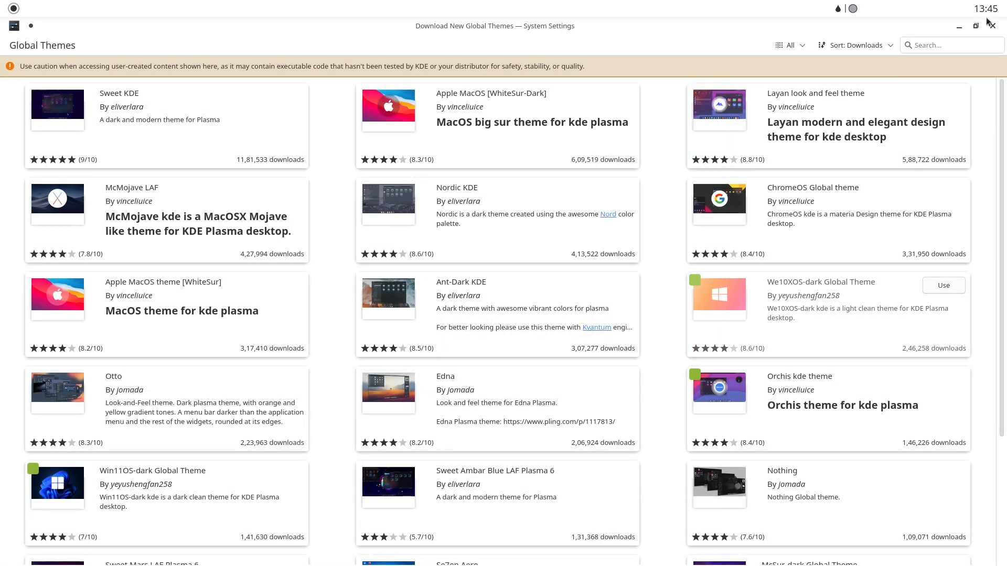
Step: Apply We10XOS-dark from installed themes with its desktop and window layout included
left_click(942, 285)
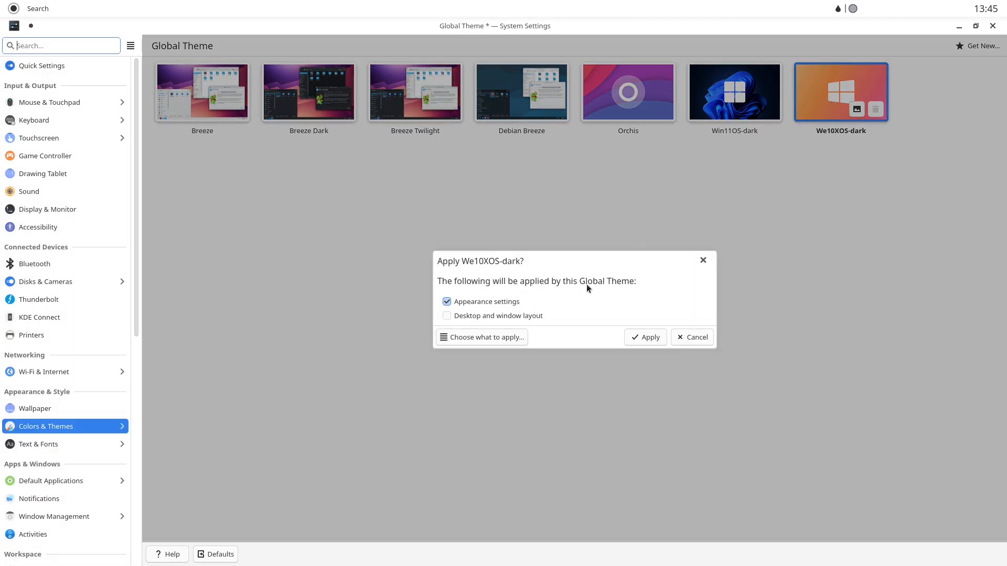
left_click(447, 302)
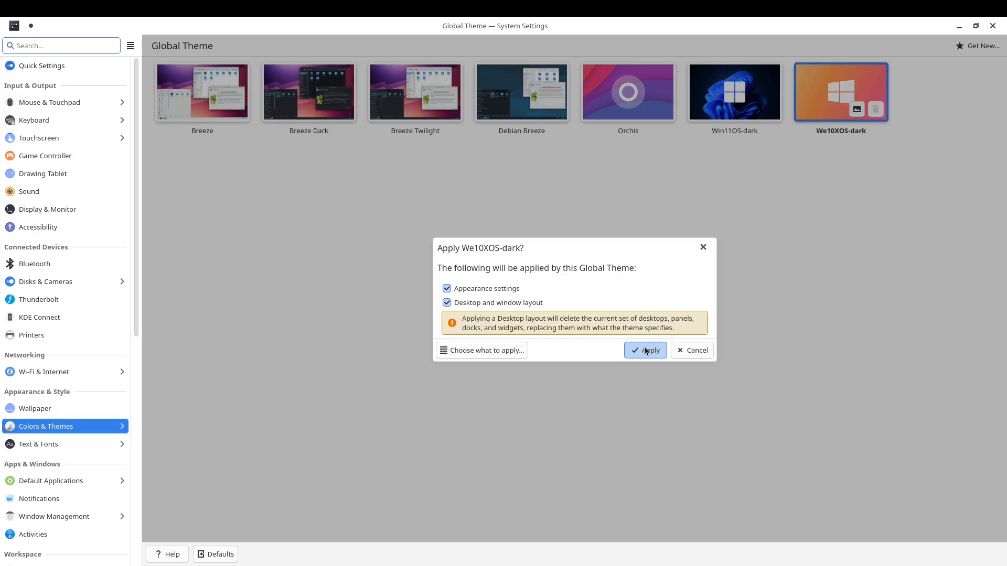
left_click(645, 350)
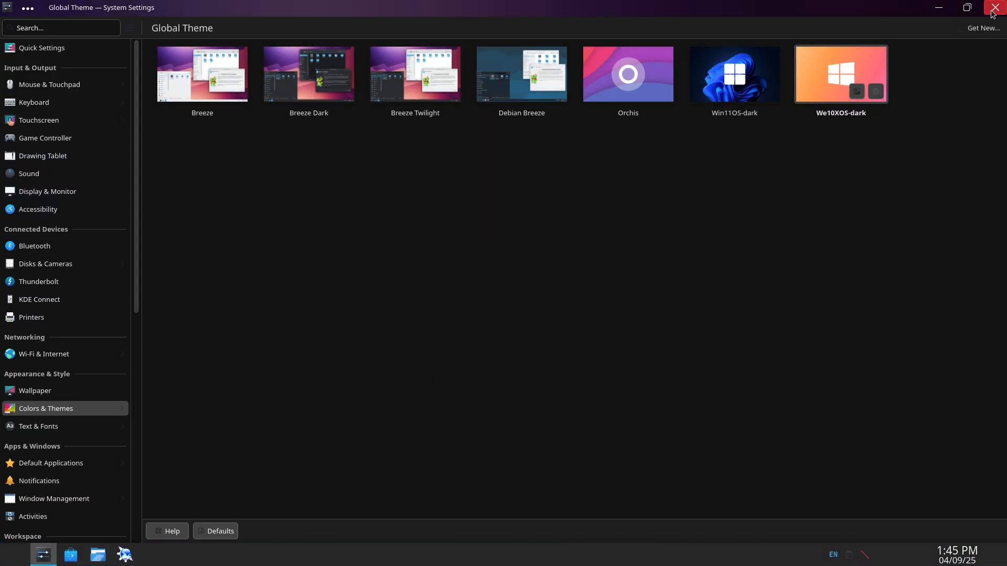
Step: Close System Settings and show the launcher's All Applications list
left_click(996, 7)
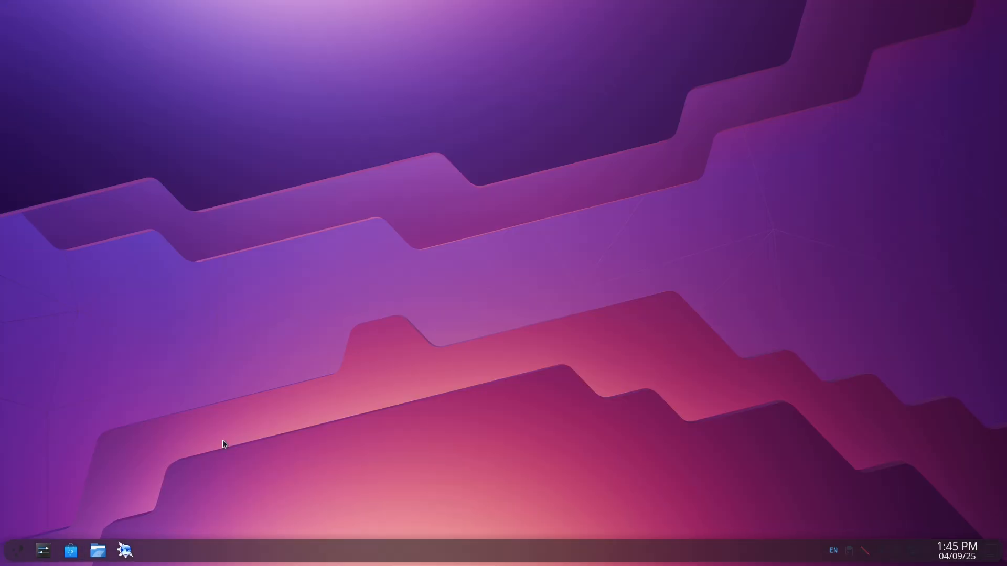
left_click(19, 550)
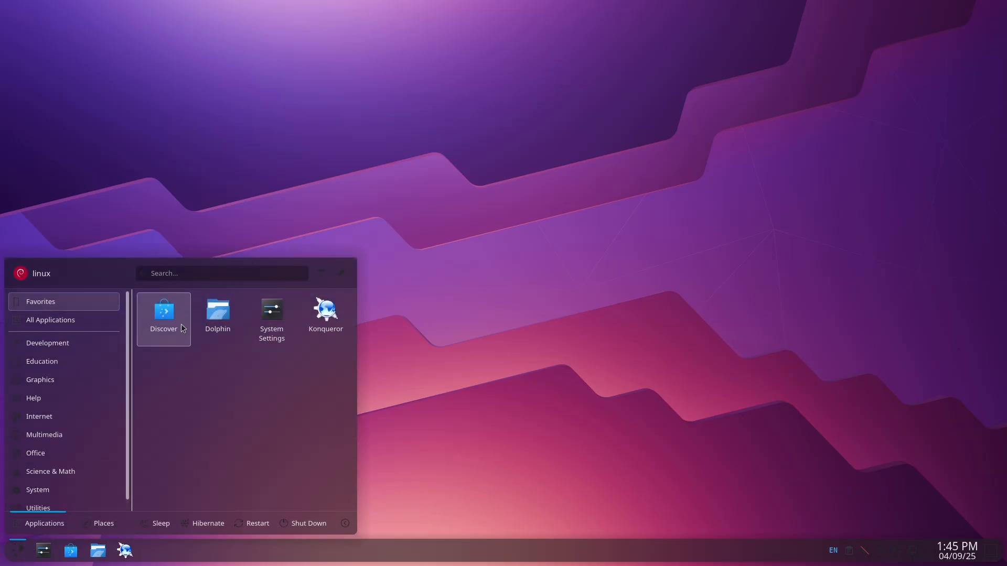
left_click(50, 320)
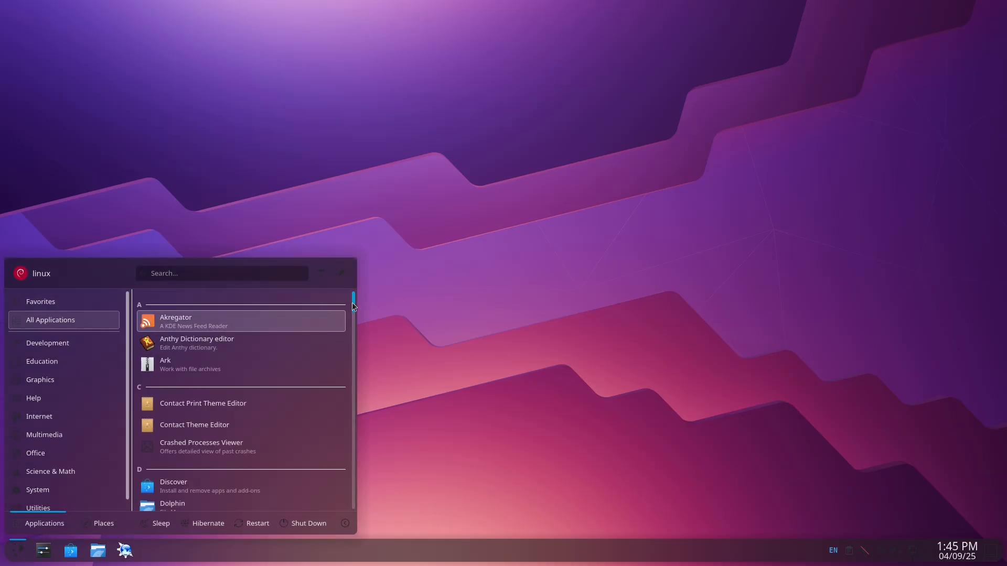